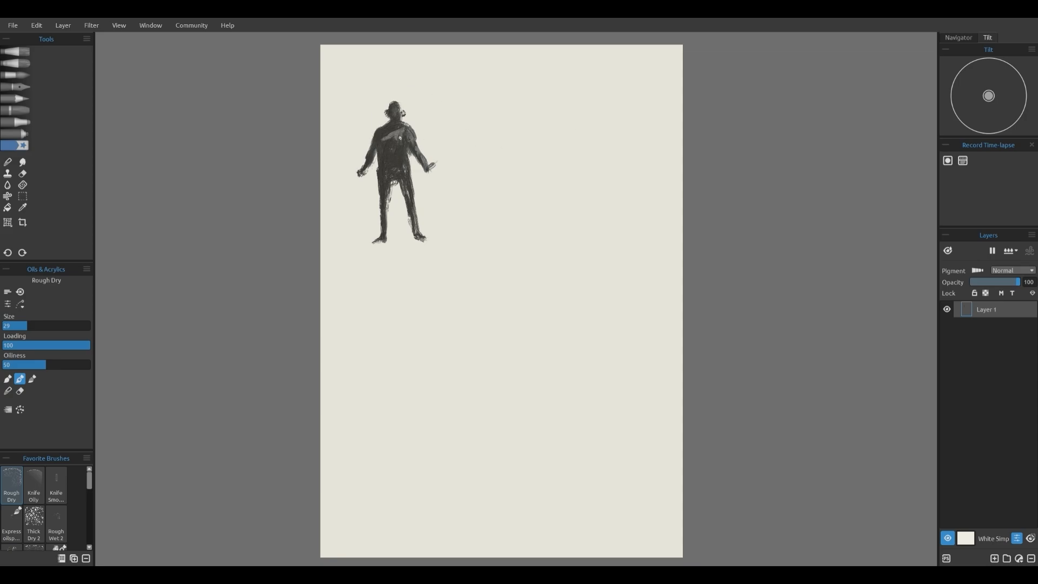
Step: Sketch the caped swordsman, a horned axe barbarian and a small third figure with Rough Dry
left_click(394, 133)
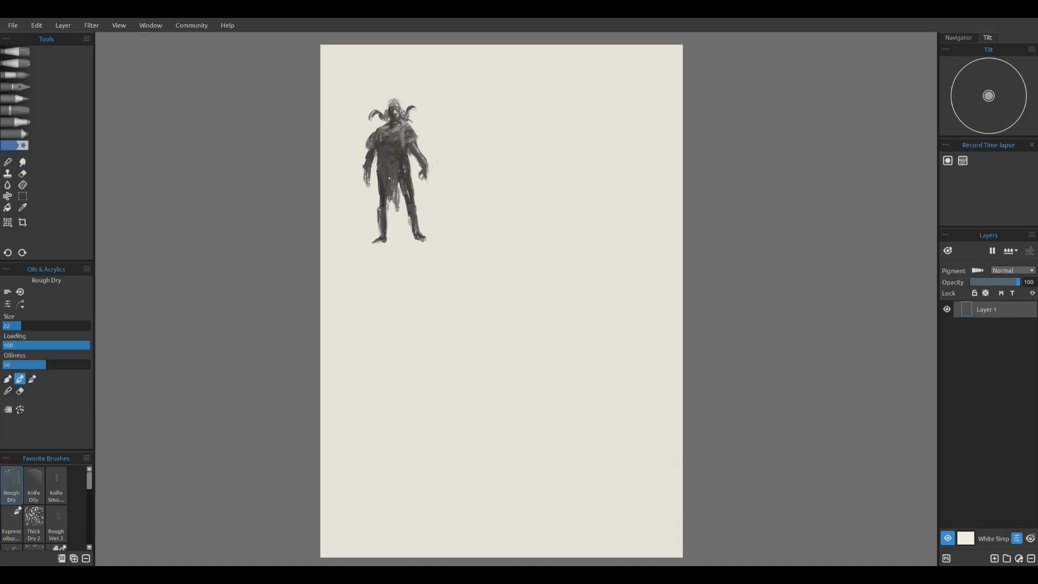
left_click(388, 144)
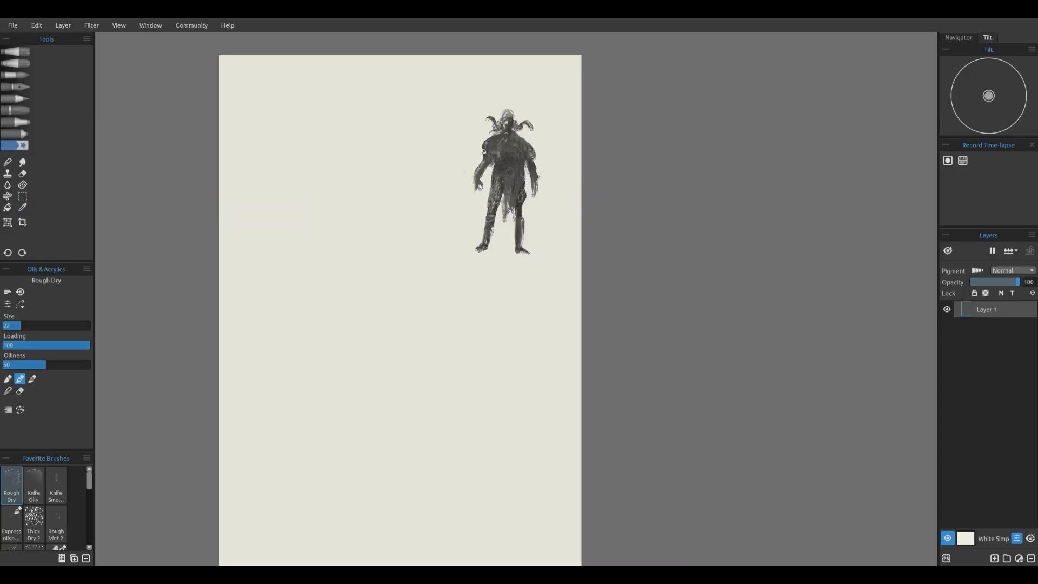
left_click(22, 206)
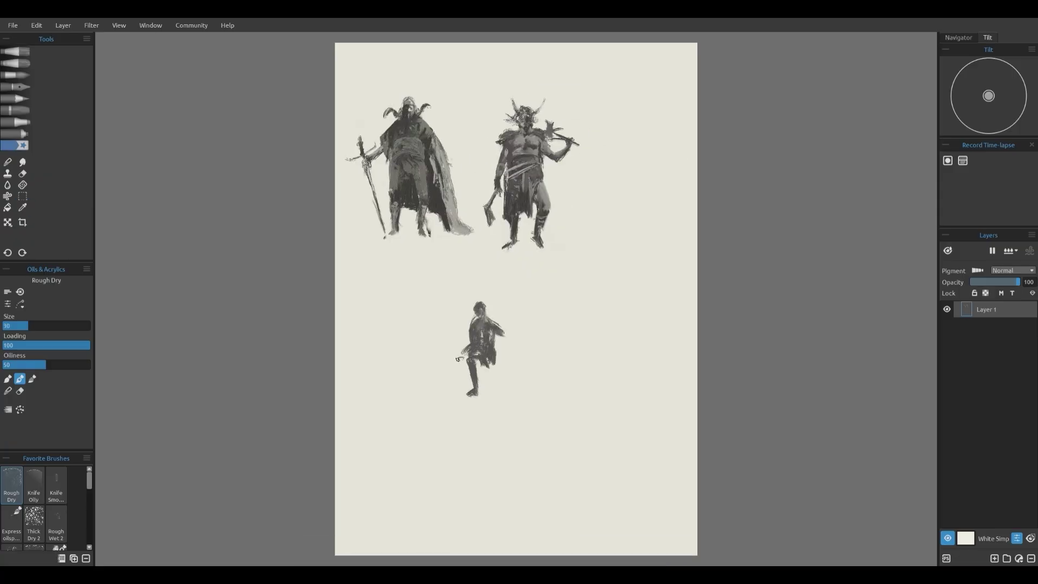
Step: Erase and repaint the third sketch as a seated warrior, then paint a clawed creature below
left_click(22, 173)
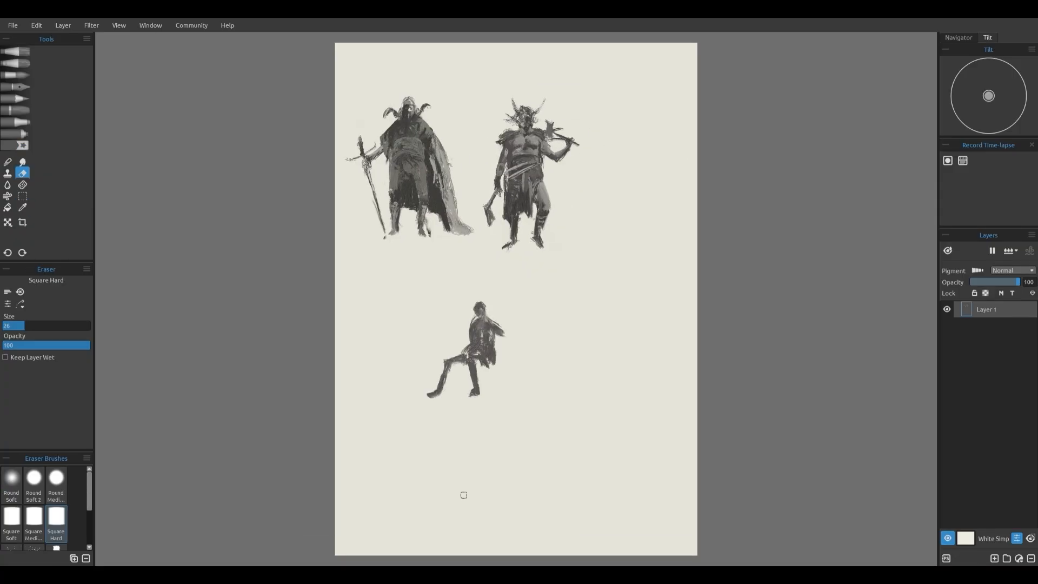
left_click(15, 145)
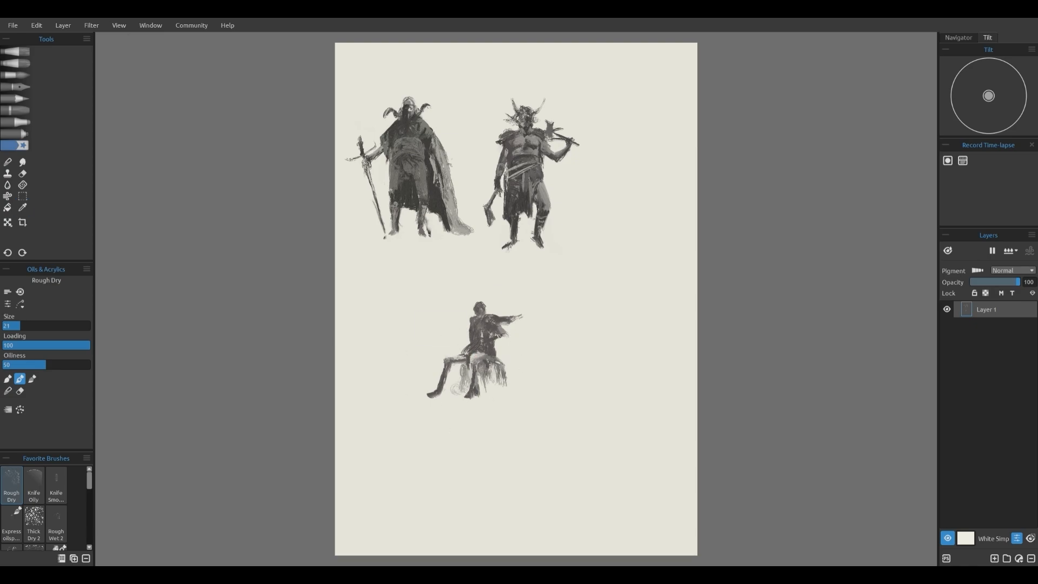
left_click(21, 173)
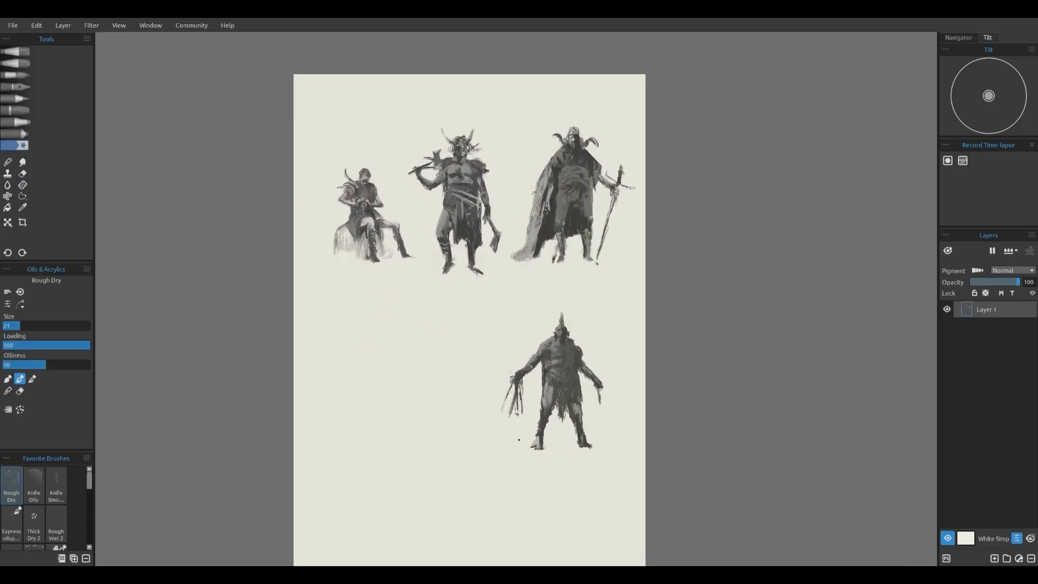
Step: On Layer 2, paint the flail-bearer, the horned staff giant and the orb-holding woman
left_click(22, 207)
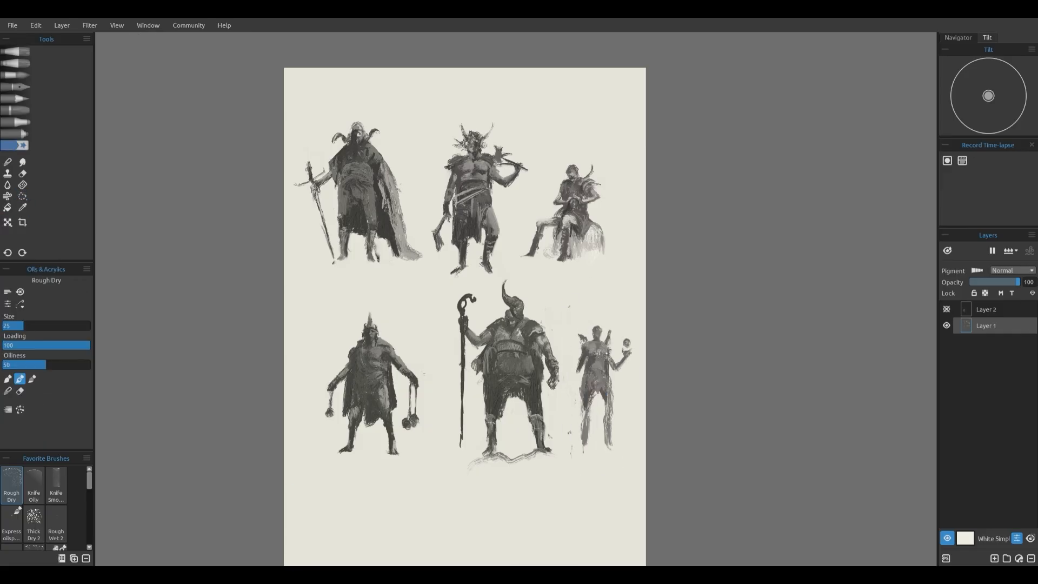
left_click(22, 173)
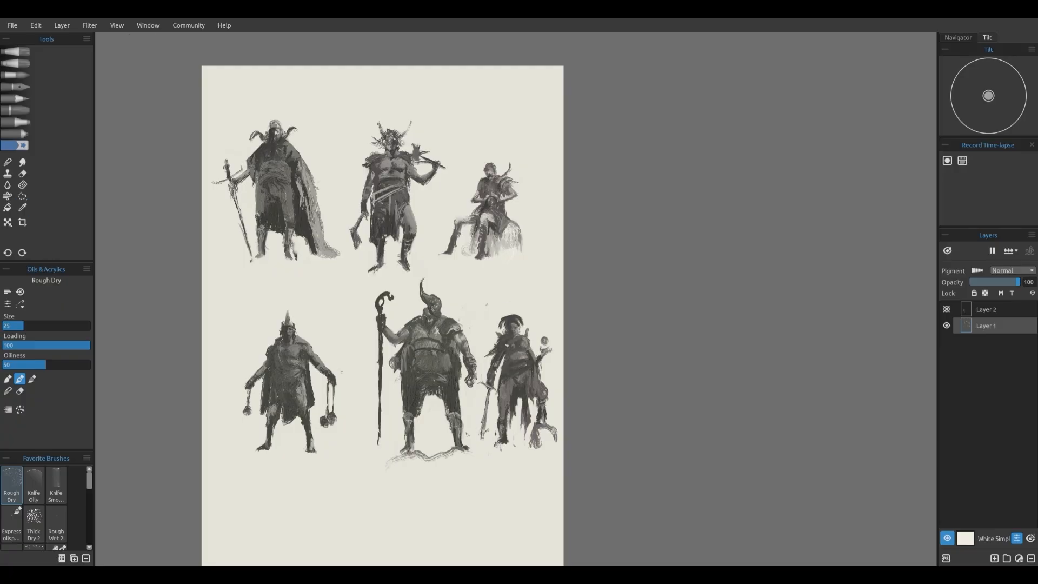
left_click(21, 173)
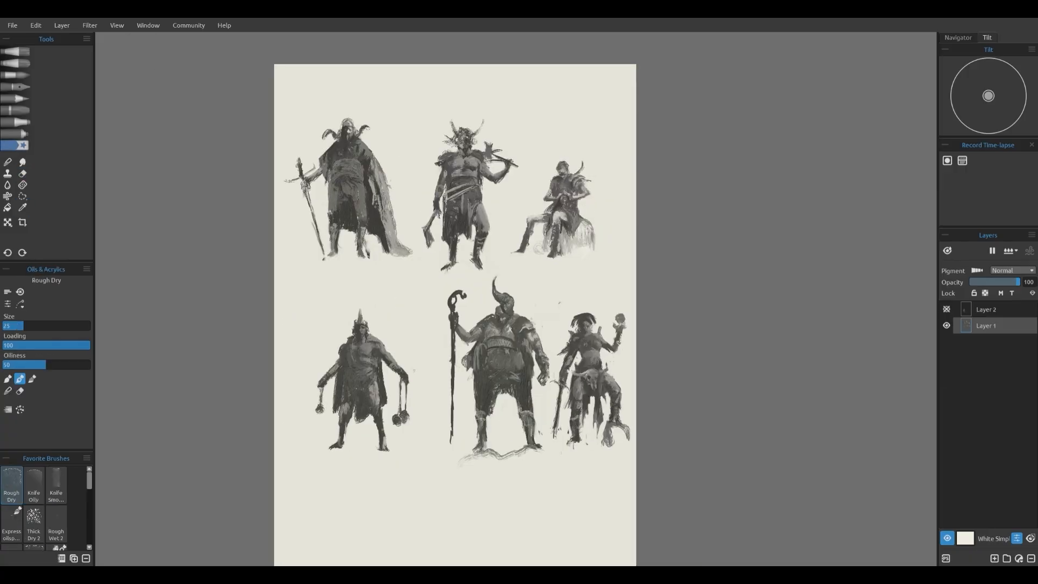
left_click(22, 173)
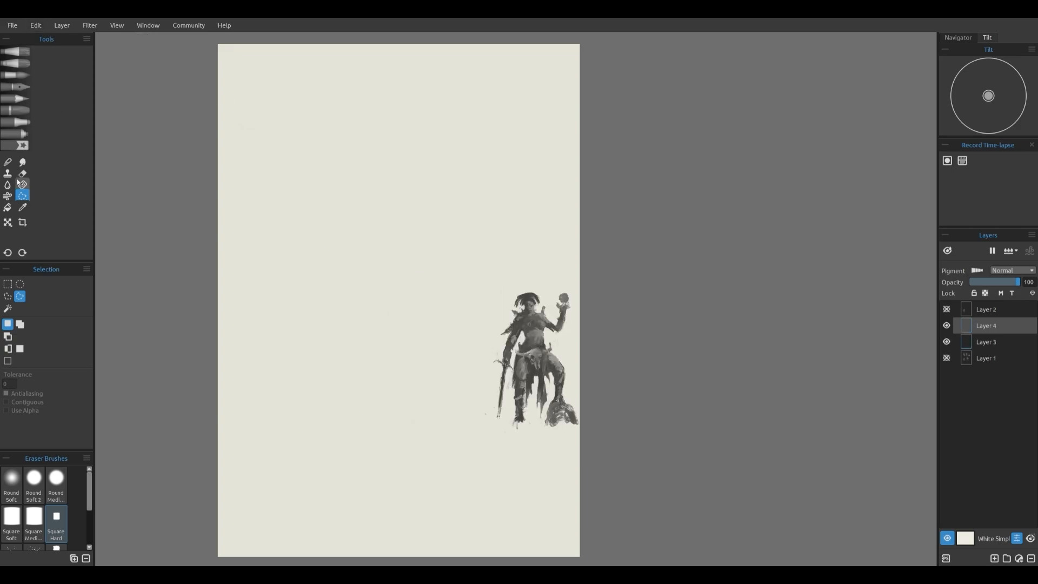
Step: Paste the orb-holding woman to Layer 4 and the staff giant to Layer 6, each enlarged
left_click(8, 222)
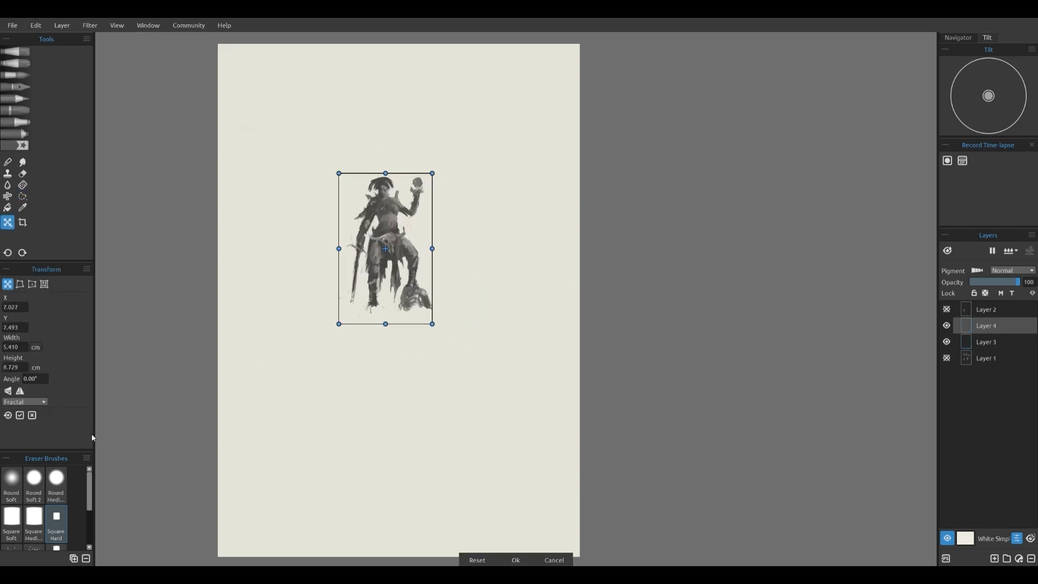
mouse_move(359, 340)
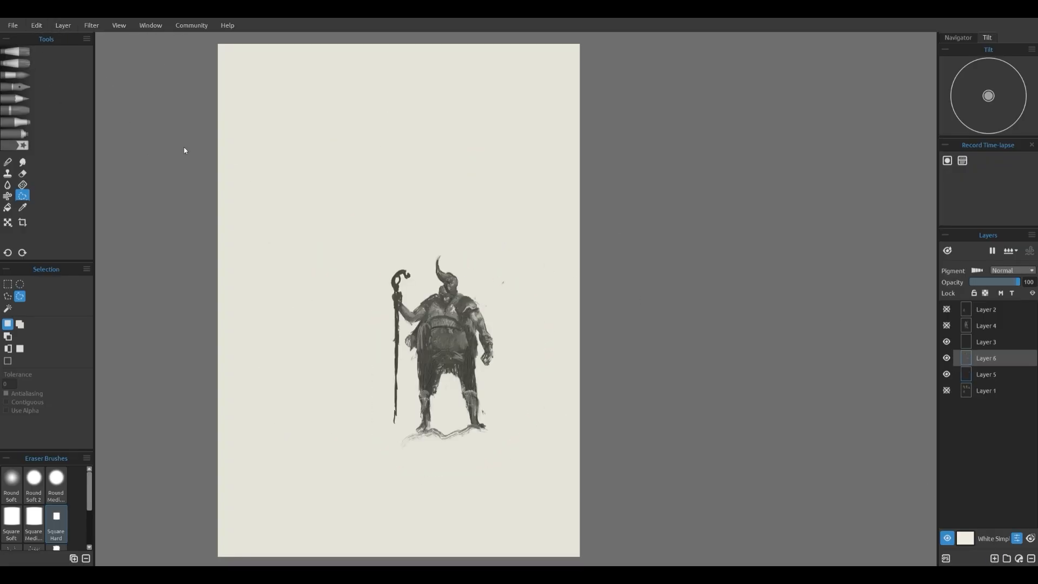
left_click(8, 222)
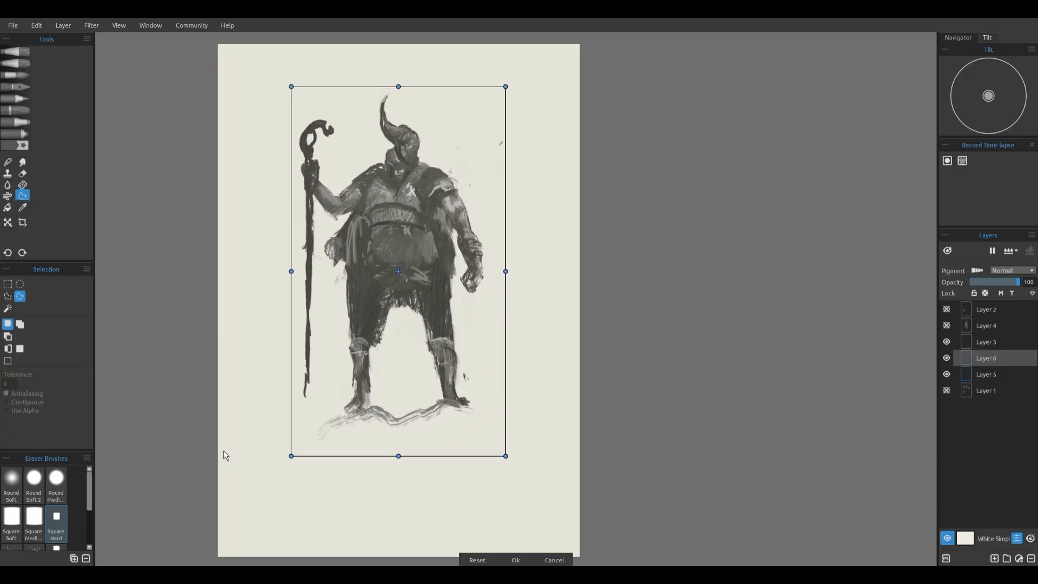
left_click(516, 560)
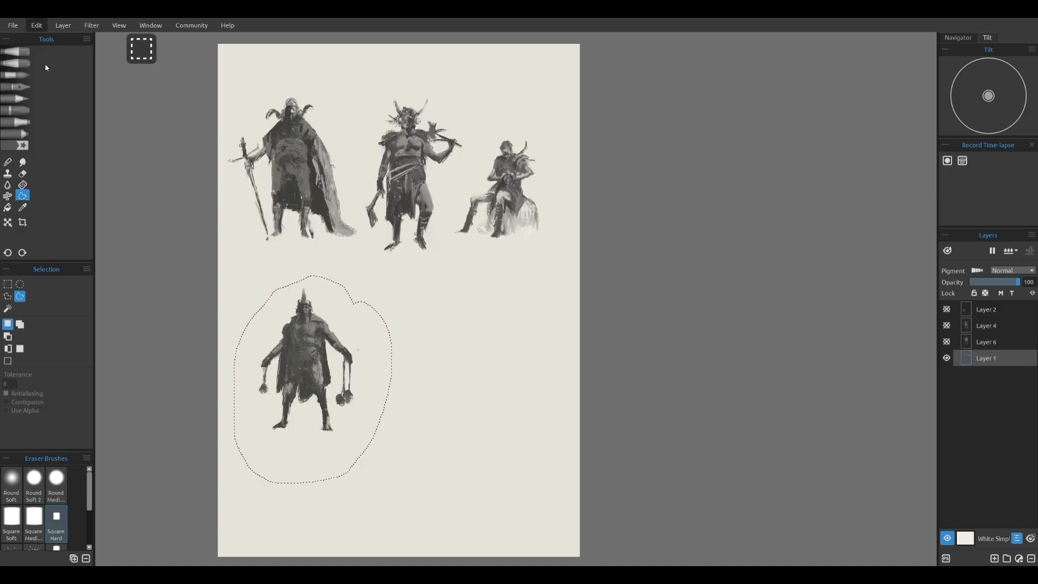
Step: Move the flail-bearer, seated warrior and another top-row figure onto enlarged layers 7, 8 and 10
key("Delete")
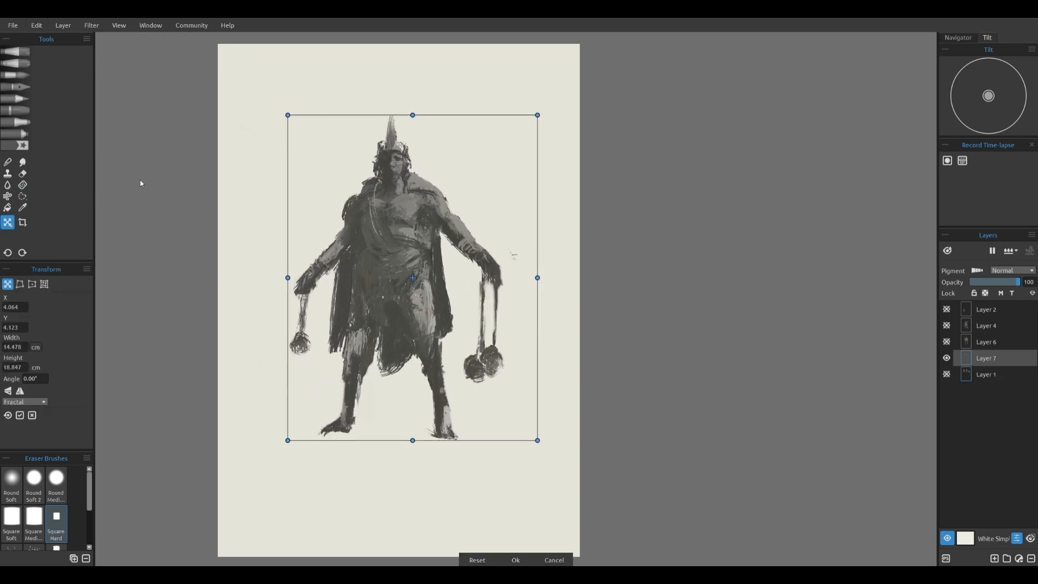
left_click(516, 560)
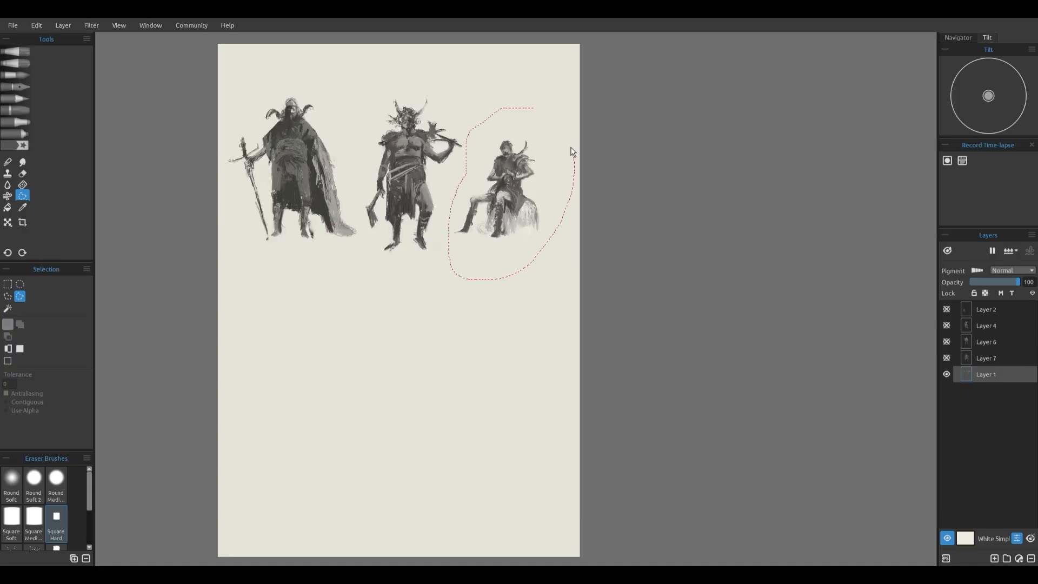
left_click(947, 374)
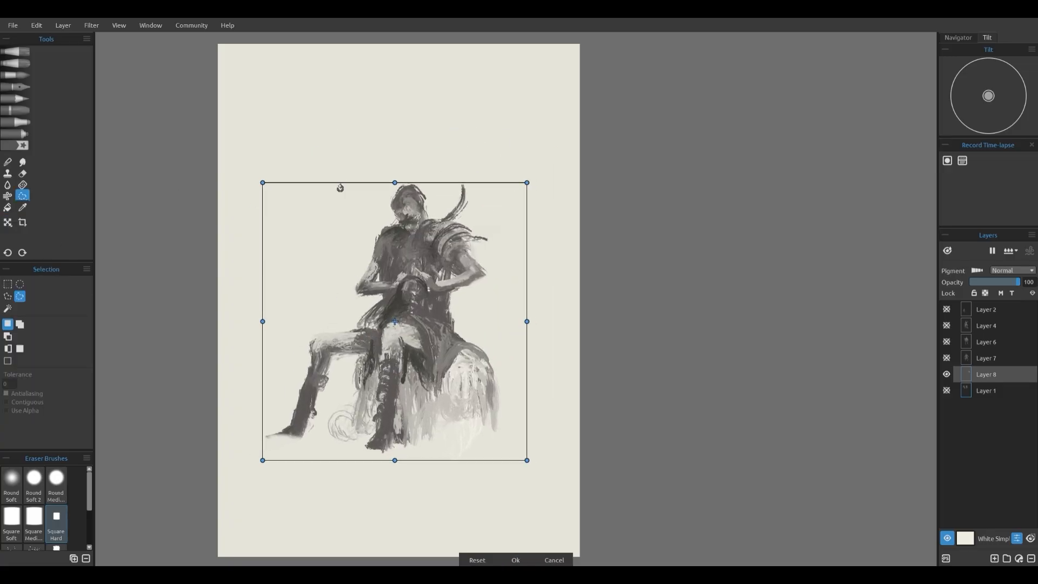
left_click(516, 560)
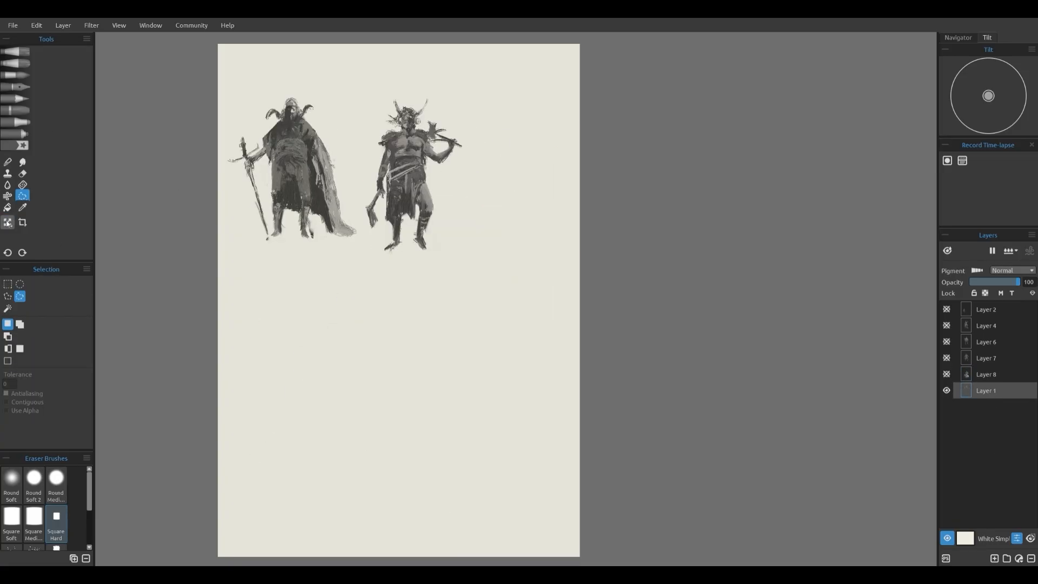
left_click_drag(377, 90, 411, 285)
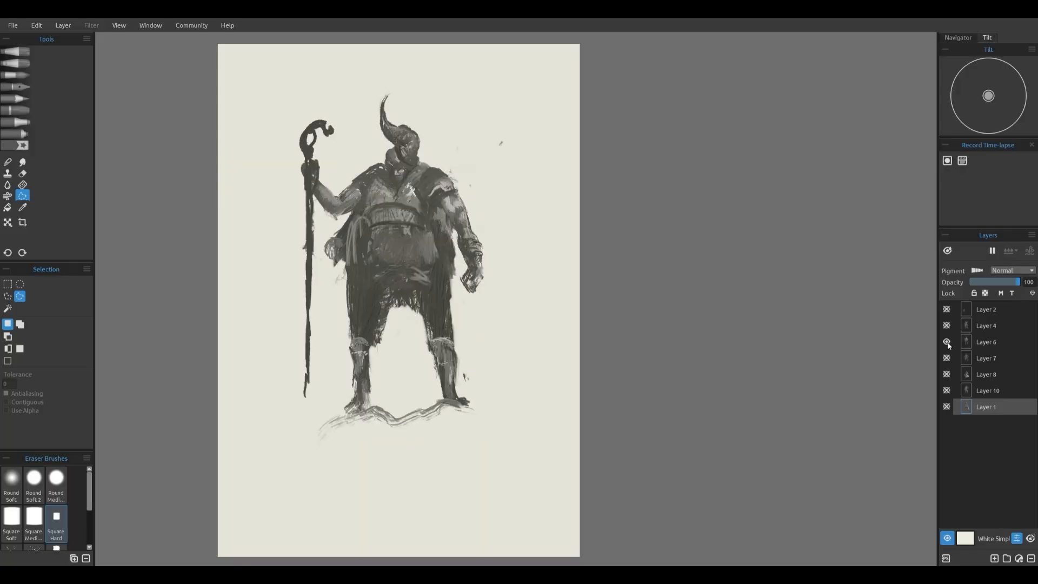
Step: Isolate the flail-bearer's layer and paint warm skin tones onto him
left_click(947, 341)
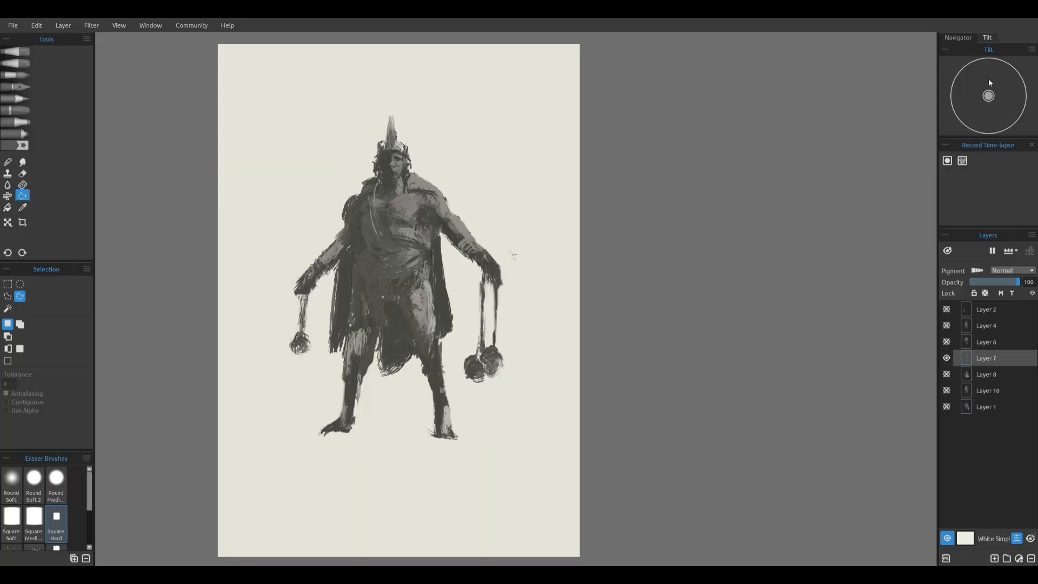
left_click(22, 207)
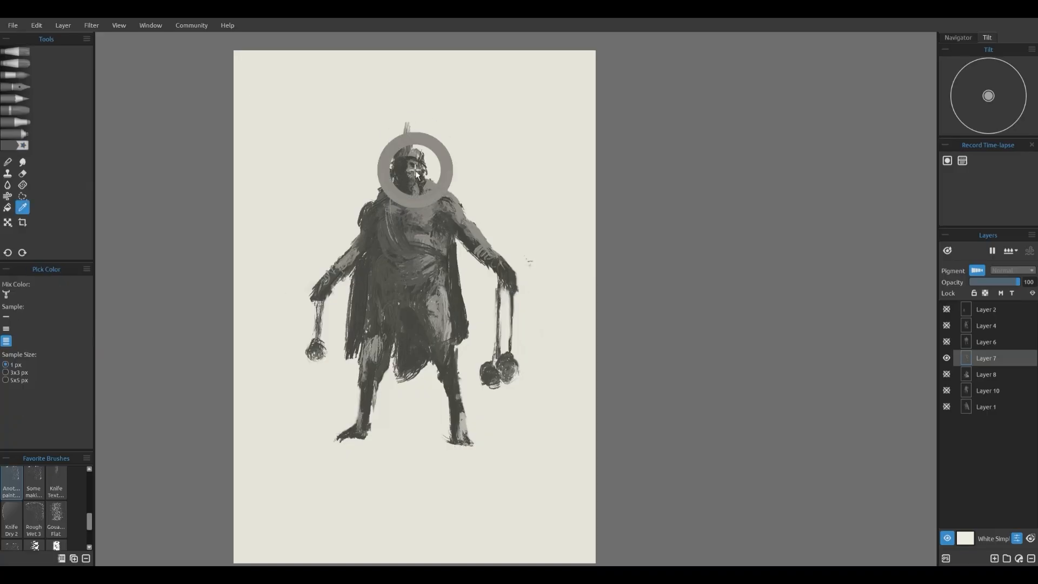
left_click(14, 145)
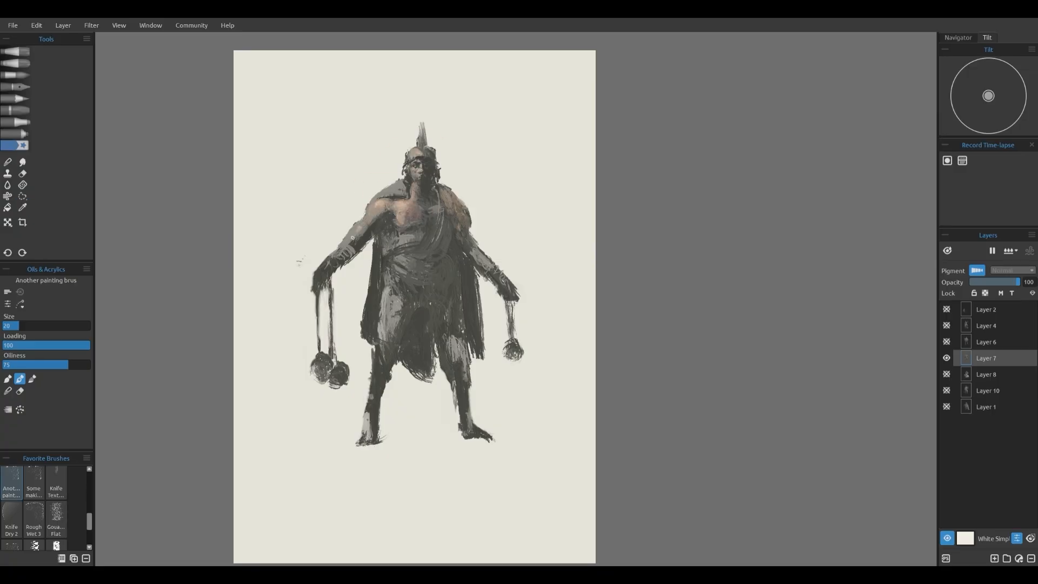
left_click(397, 219)
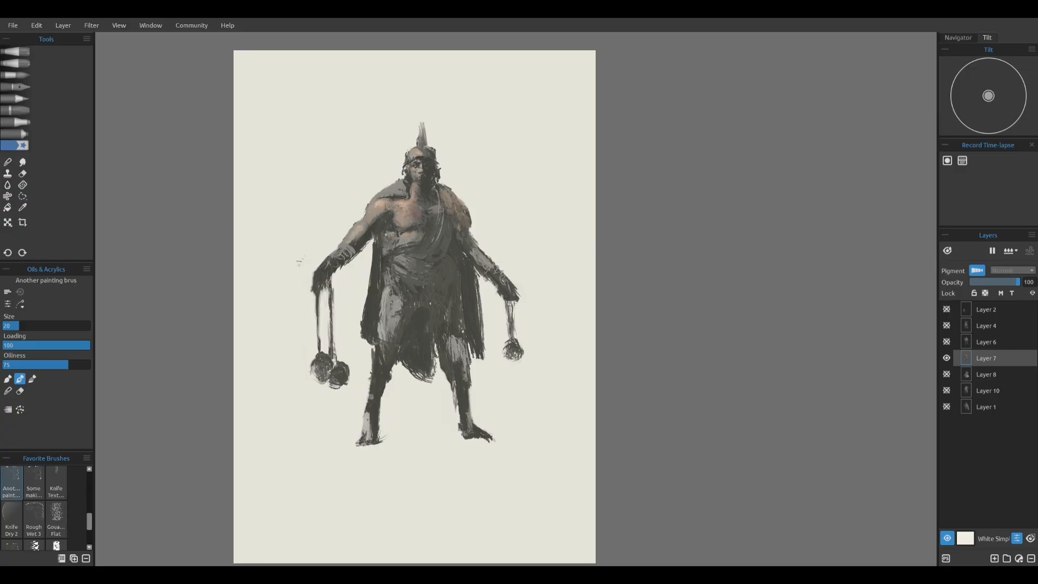
mouse_move(147, 119)
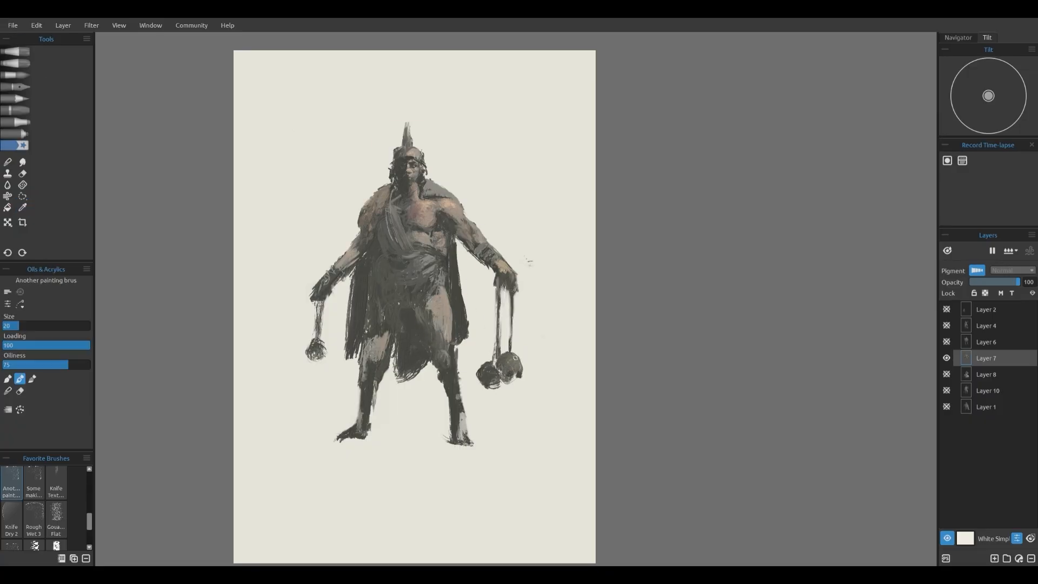
Step: Detail the warrior's face, belt and armour with sampled tones, then show Layer 11
left_click(504, 363)
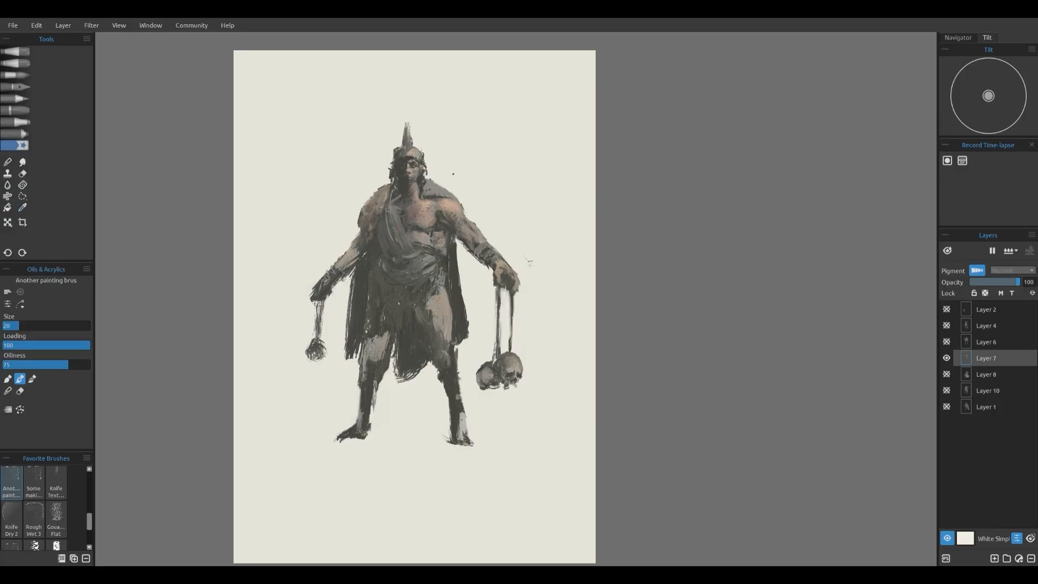
left_click(21, 207)
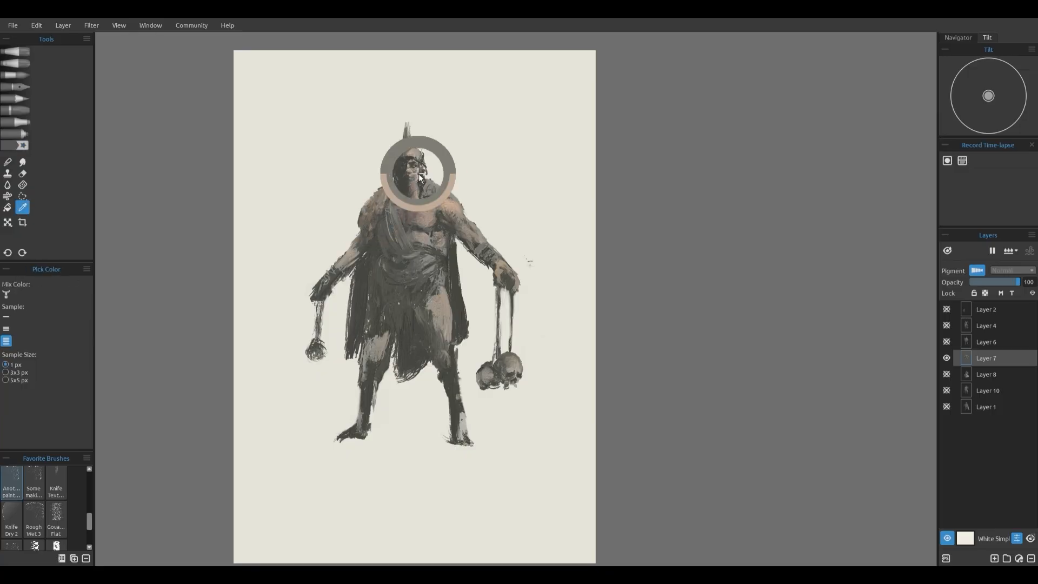
left_click(15, 145)
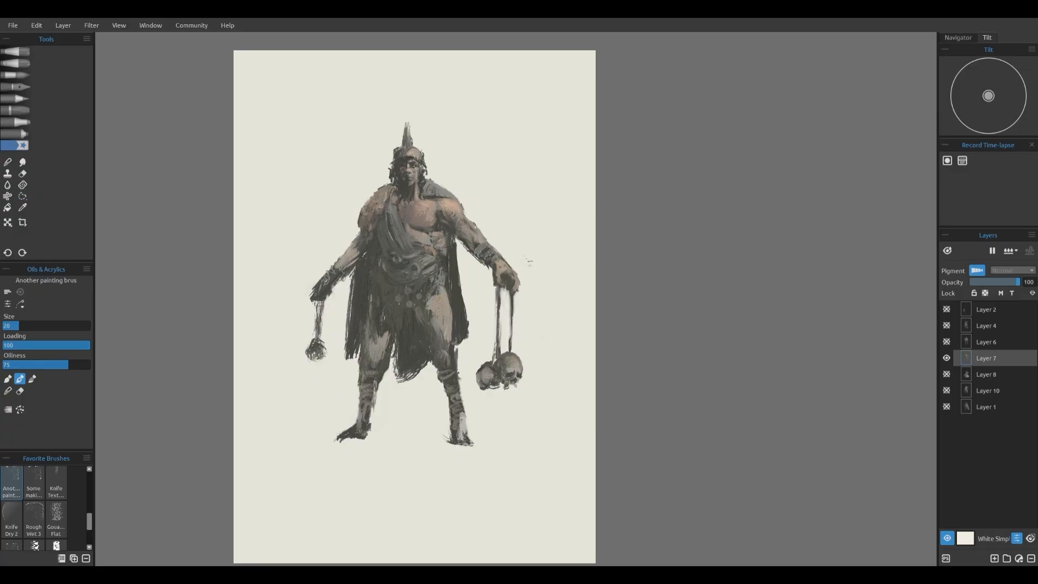
left_click(21, 207)
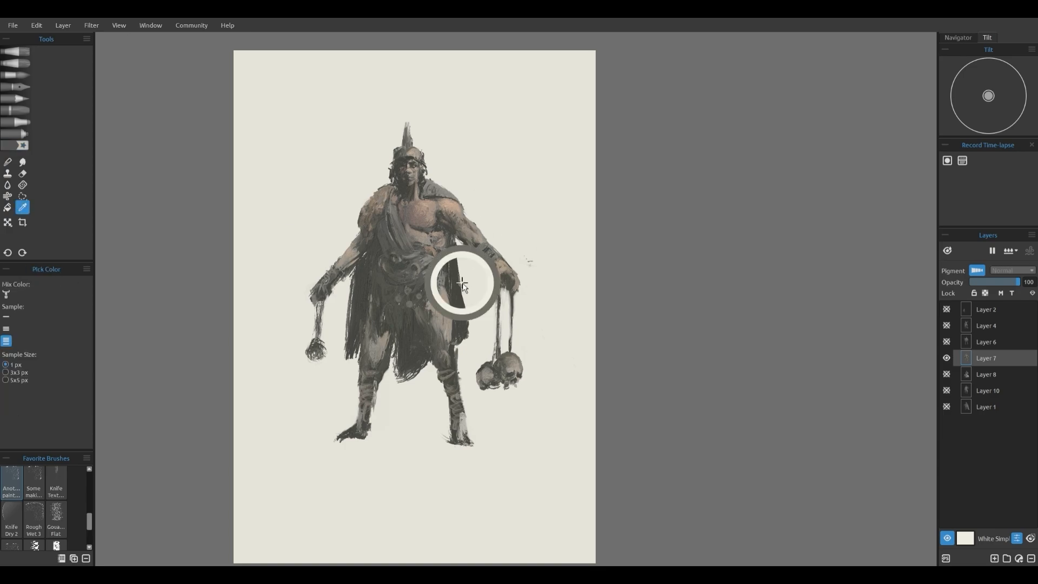
left_click(15, 145)
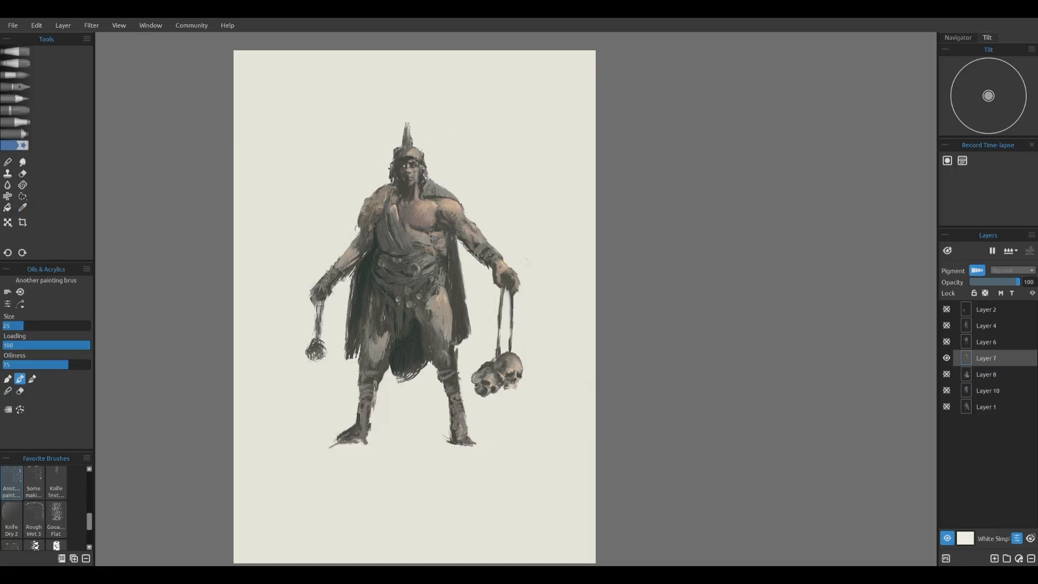
left_click(22, 173)
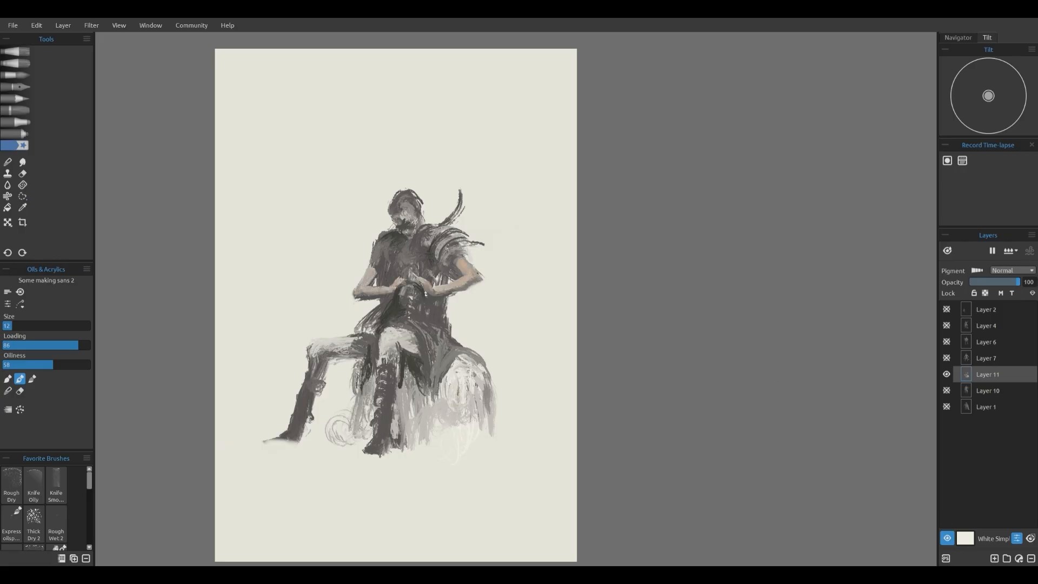
Step: Paint the seated figure with a skull, warm skin, dark boots, shoulder armour and horns
left_click(400, 217)
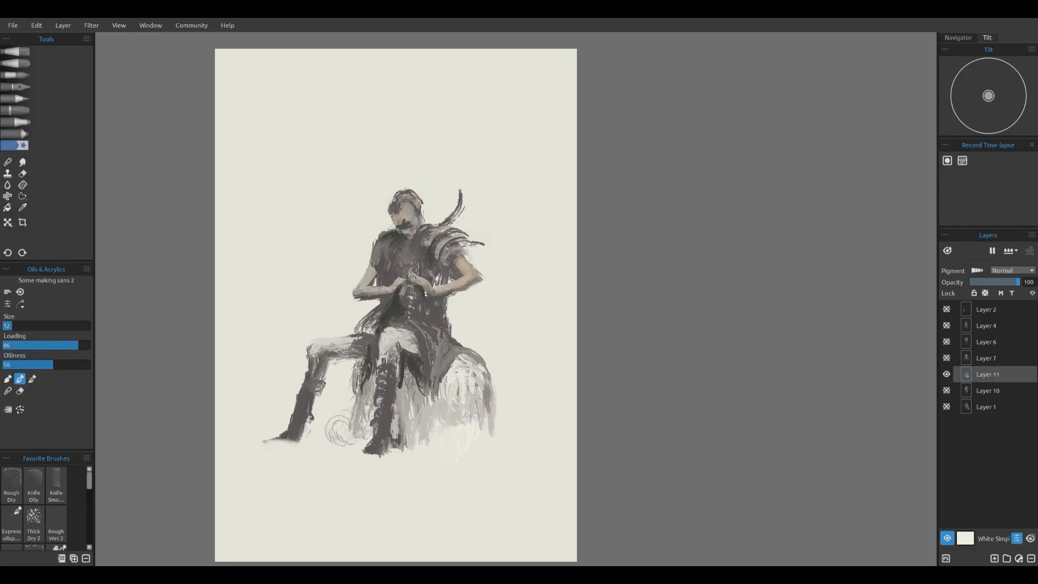
left_click(22, 207)
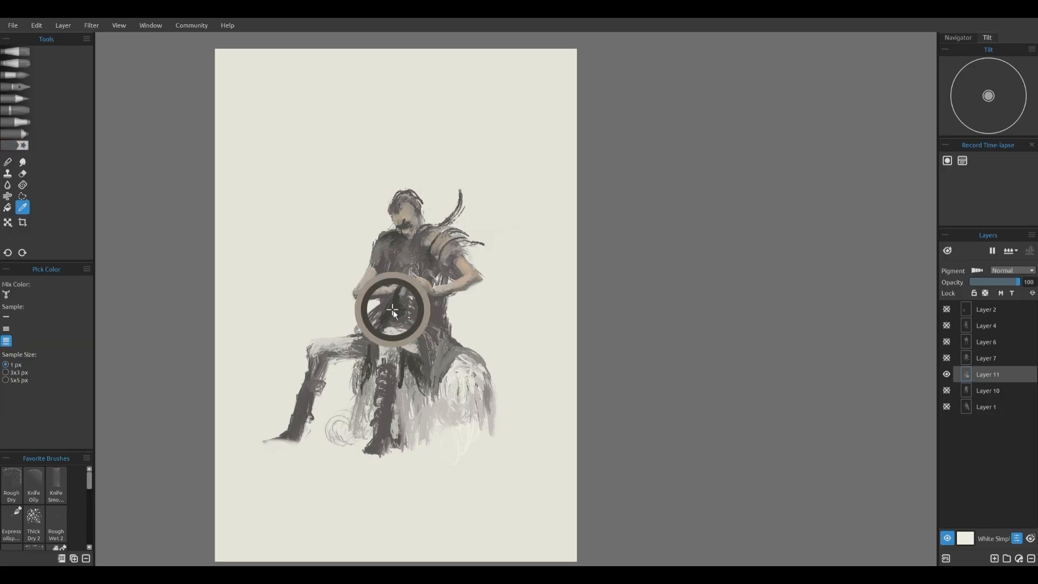
left_click(16, 145)
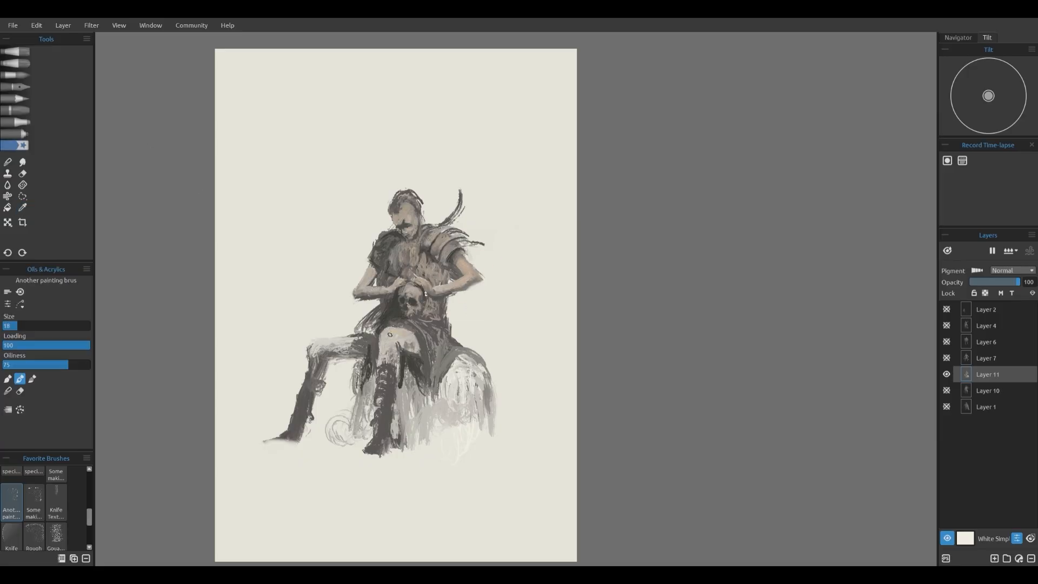
left_click(21, 207)
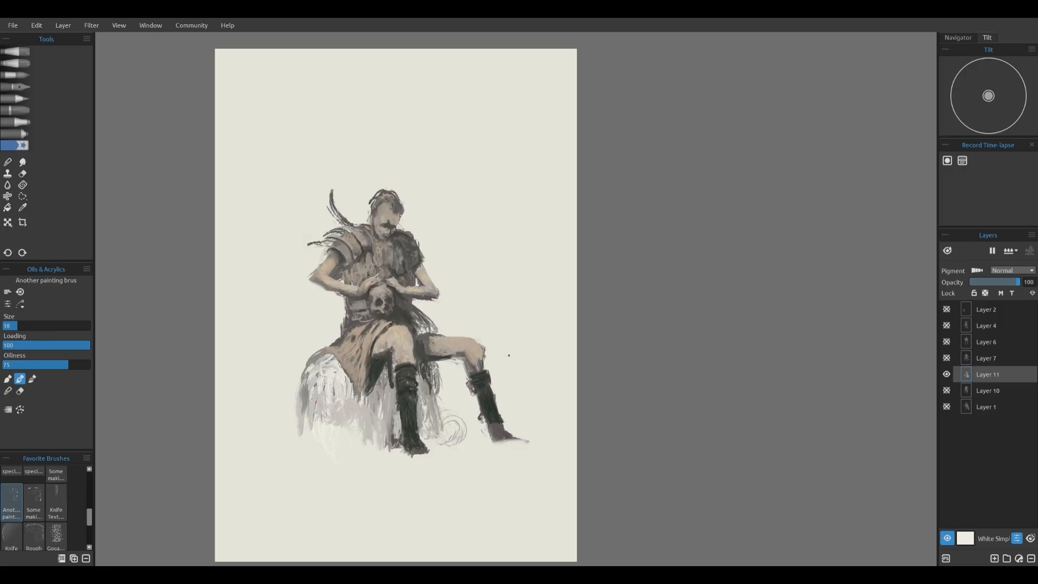
left_click(21, 207)
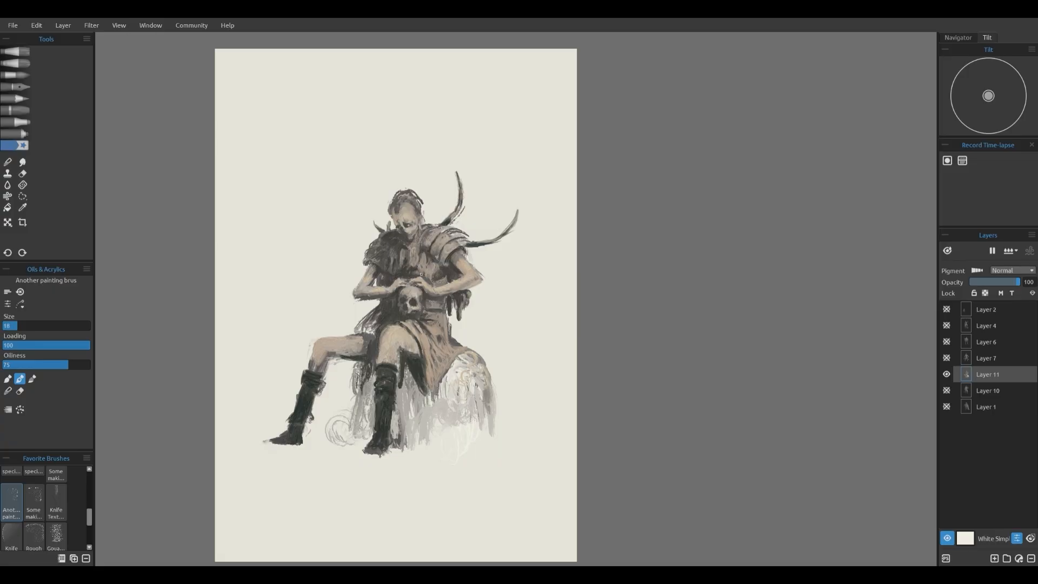
left_click(22, 207)
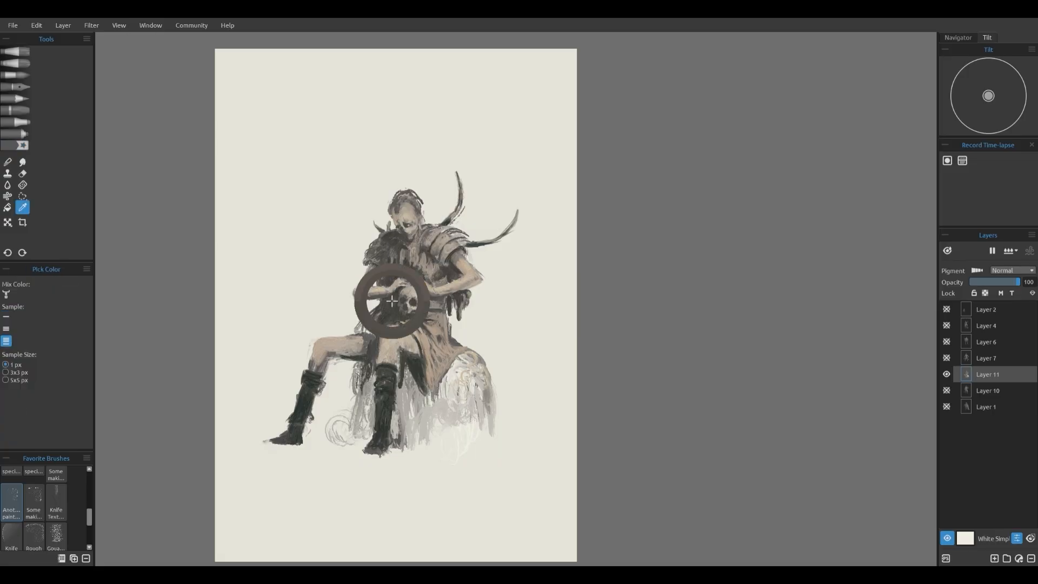
left_click(15, 145)
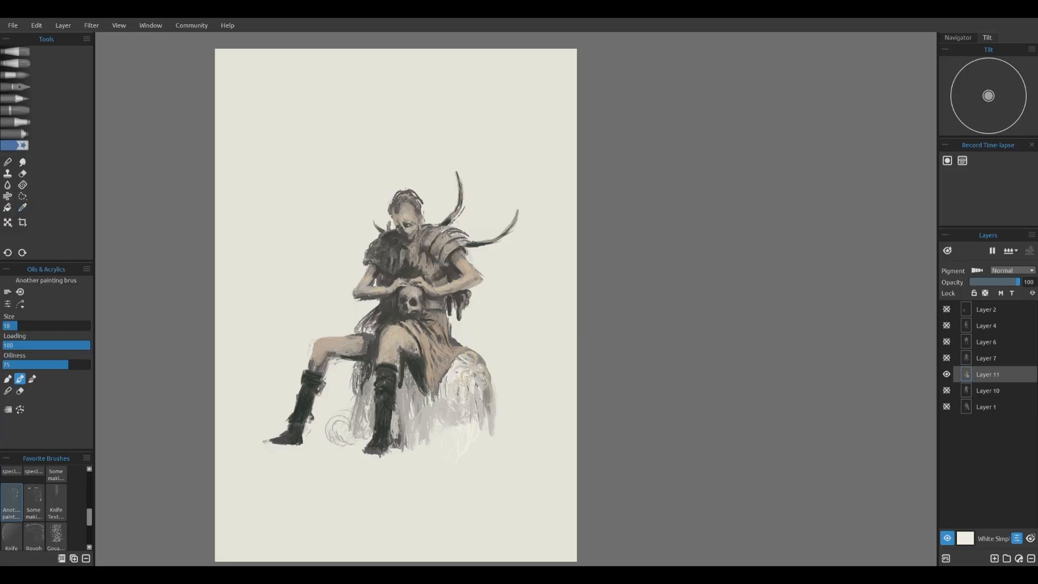
left_click(33, 509)
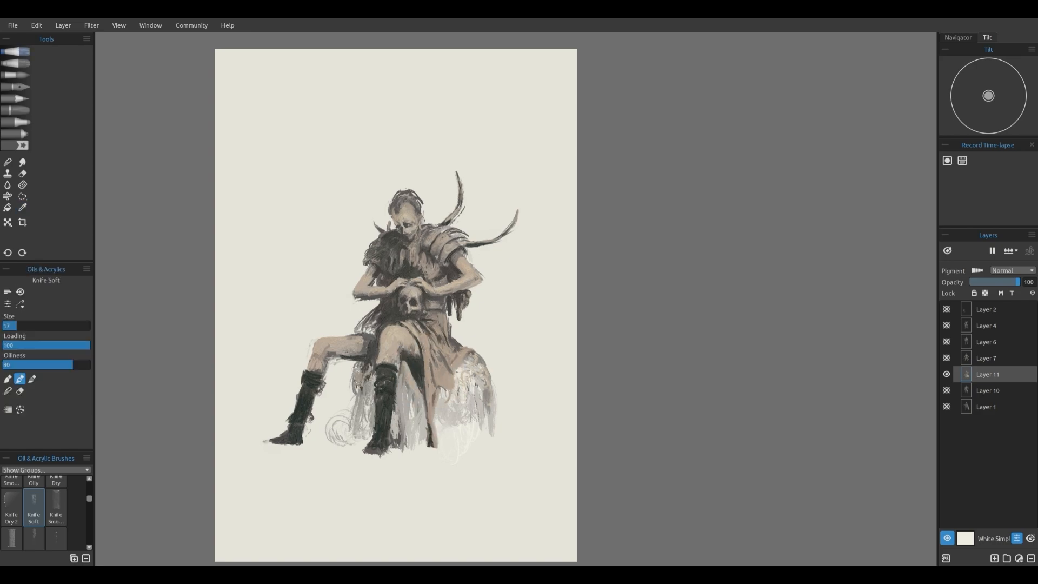
Step: Hide Layer 11 and show and select Layer 1 with the caped swordsman
left_click(22, 207)
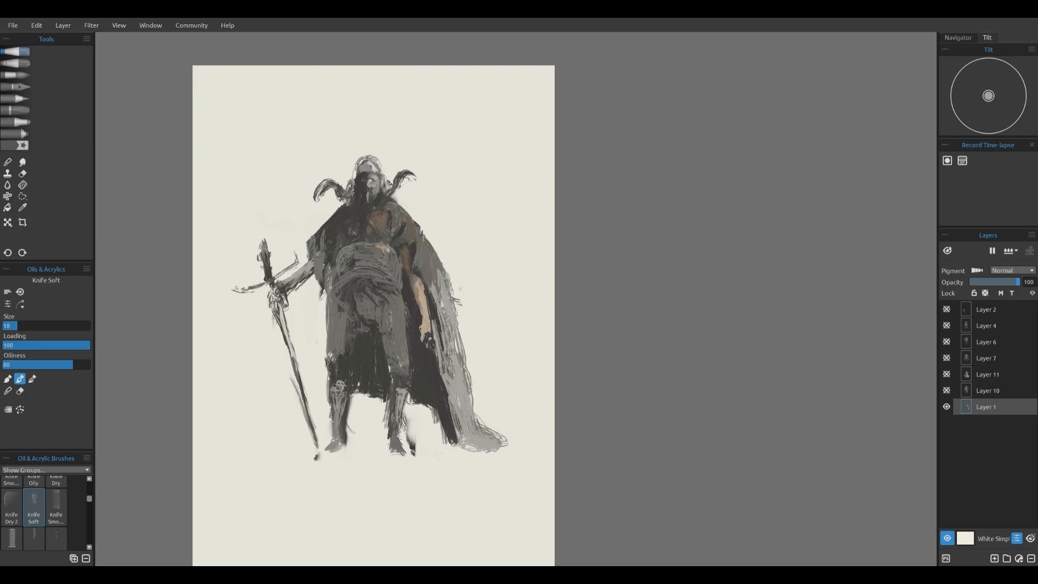
Step: Paint the swordsman's cloak in earthy browns with a horned hood using Knife Soft
left_click(22, 207)
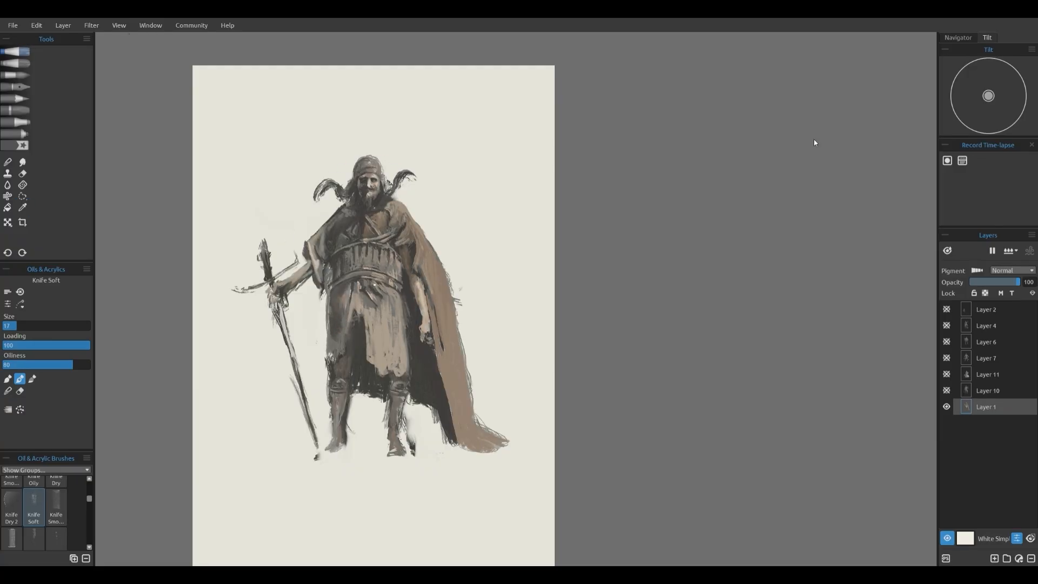
left_click(21, 207)
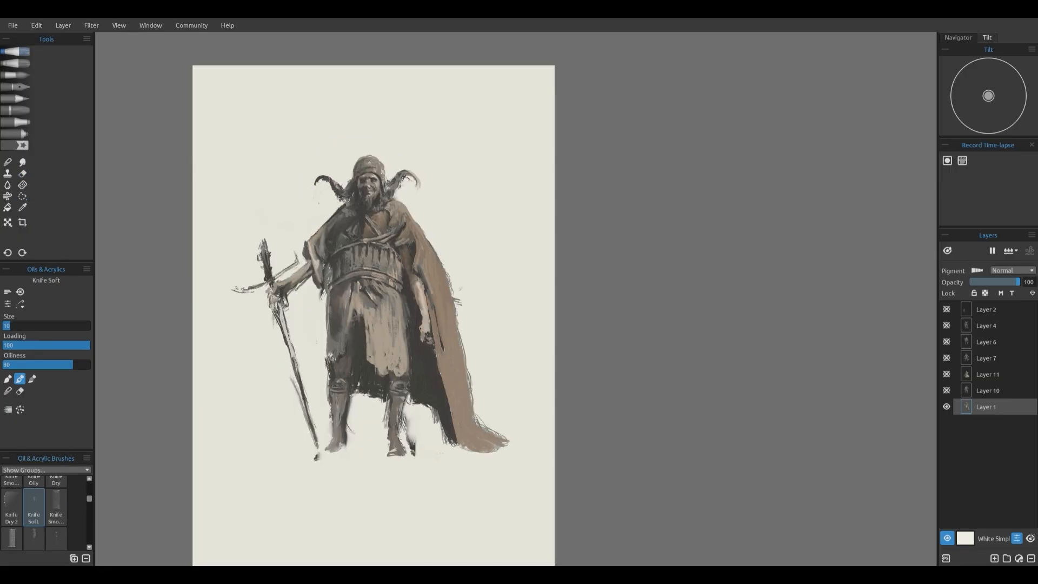
left_click(21, 207)
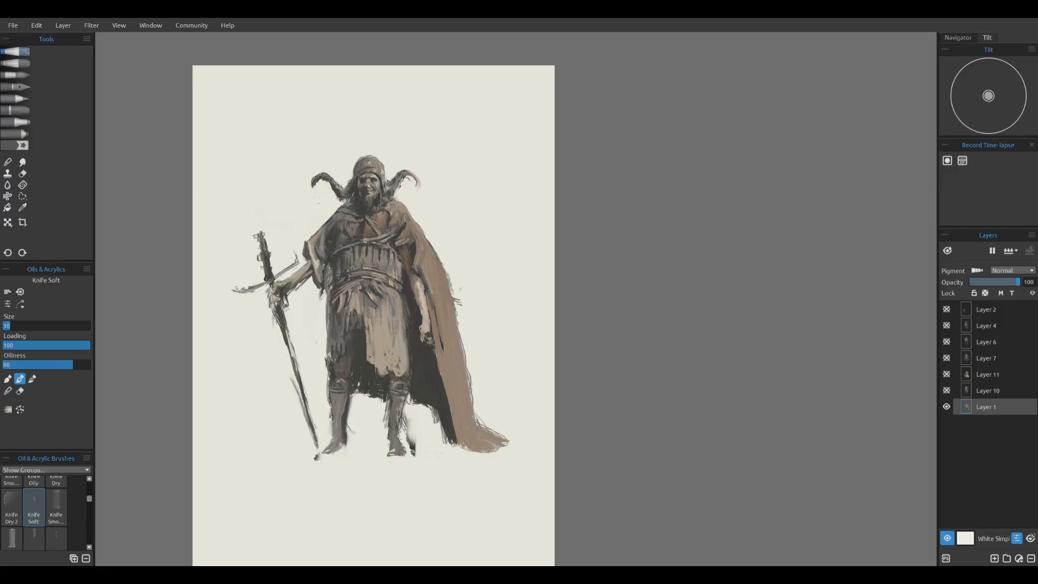
Step: Clean up the sword with the Square Hard eraser and bring up the barbarian's Layer 10
left_click(22, 173)
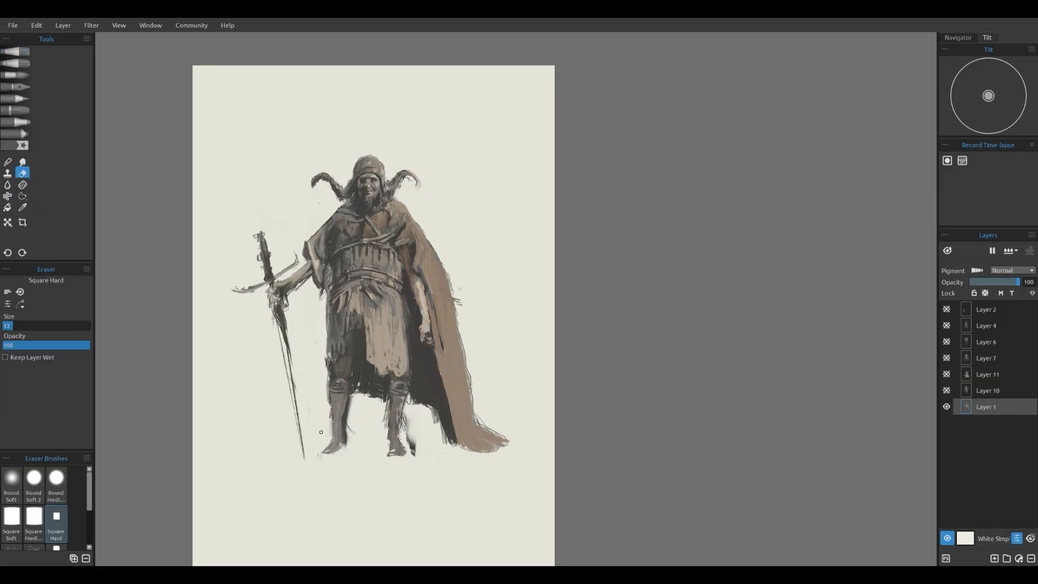
left_click(22, 172)
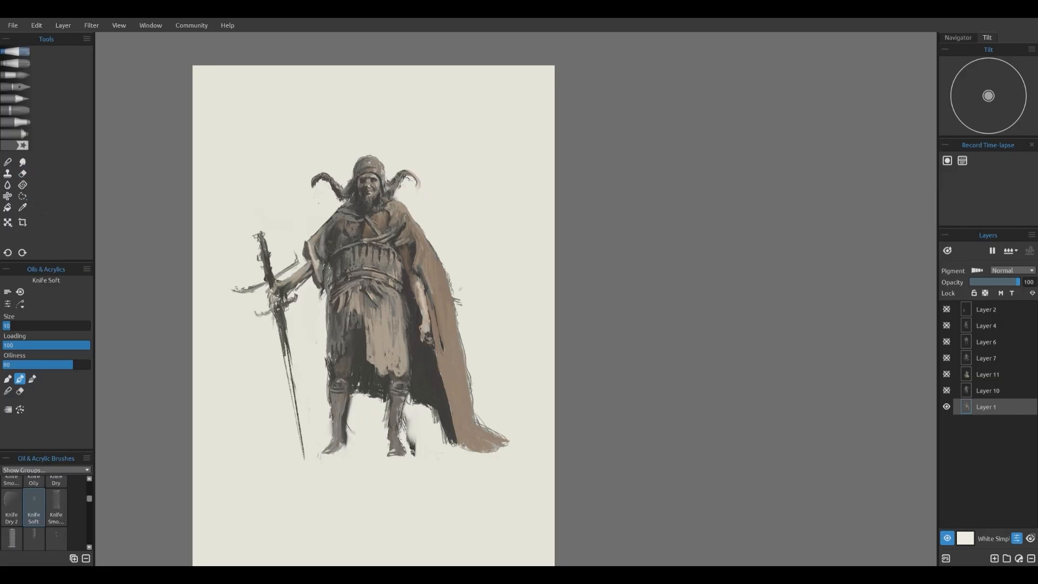
left_click(22, 172)
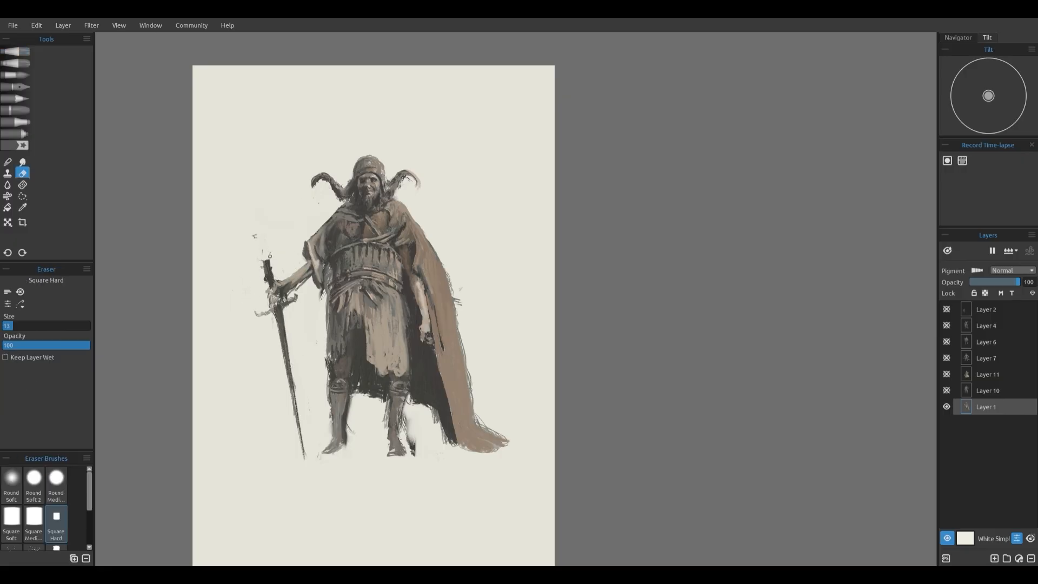
left_click(23, 173)
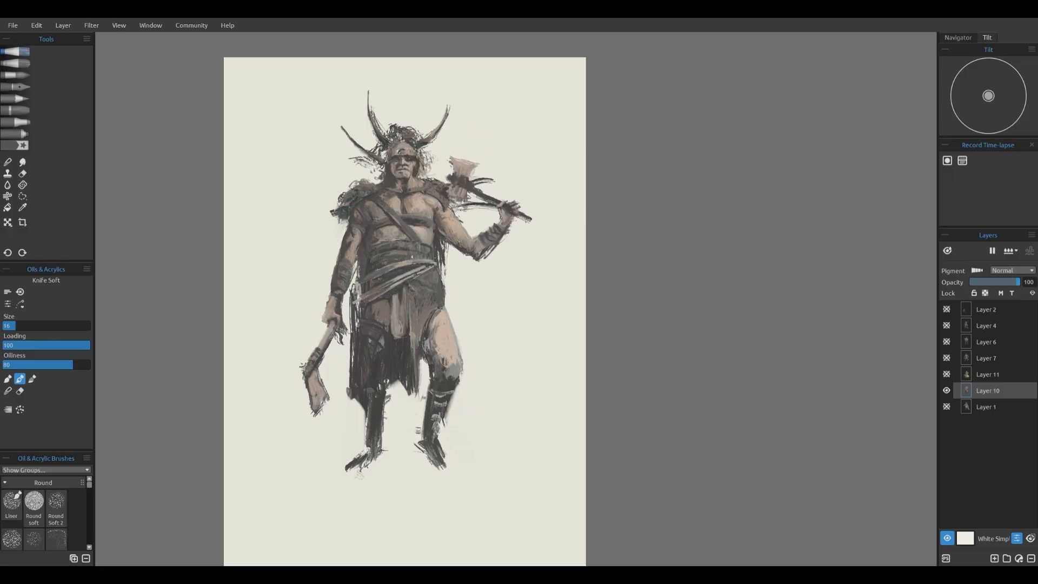
Step: Paint shoulder skulls and a dark cape on the barbarian, and start reshaping his axe
left_click(21, 207)
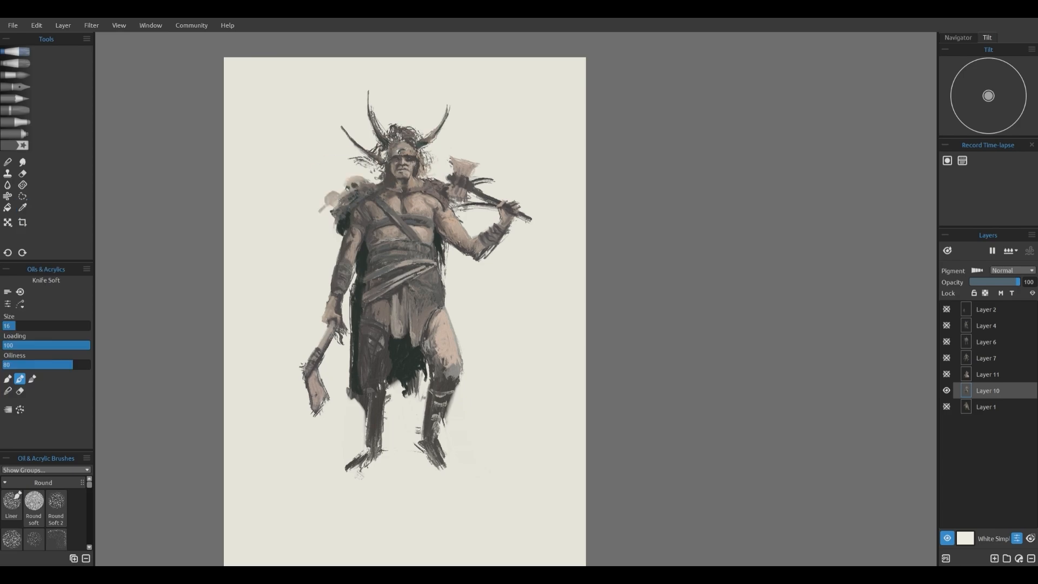
left_click(45, 325)
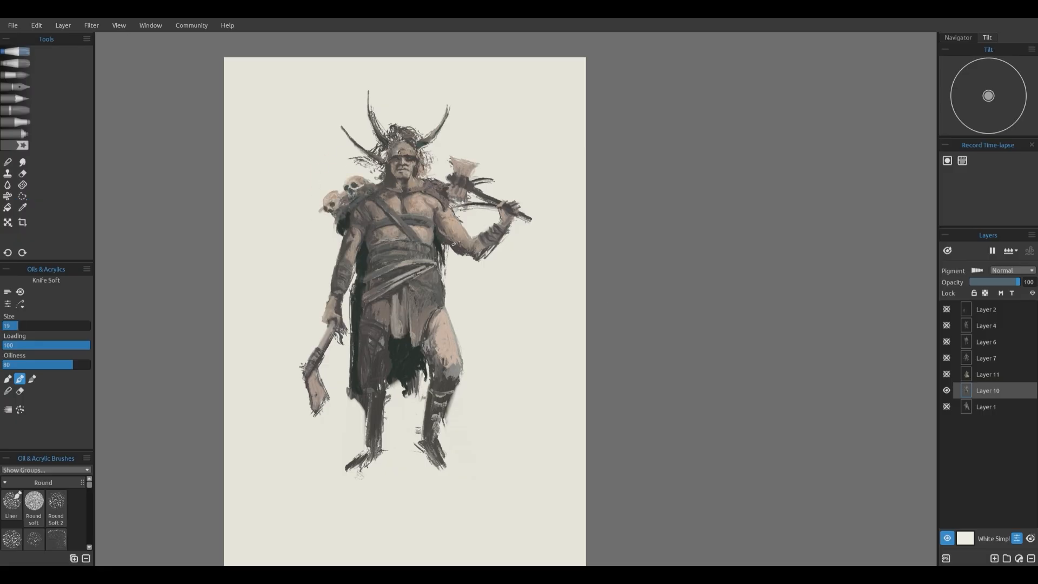
left_click(22, 173)
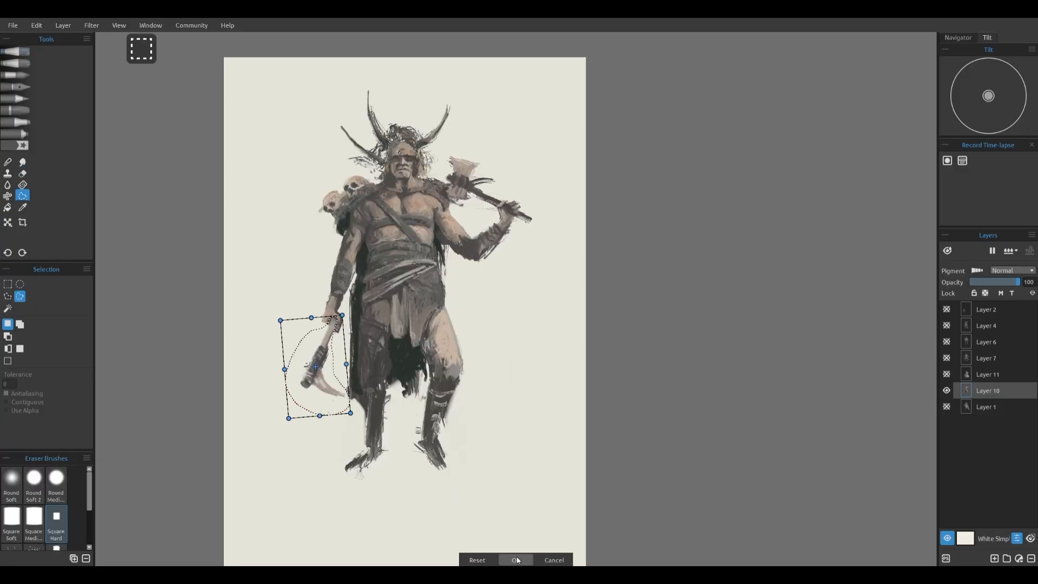
Step: Confirm the transformed lowered weapon, reshaped into a long-handled hooked pick-axe
left_click(516, 560)
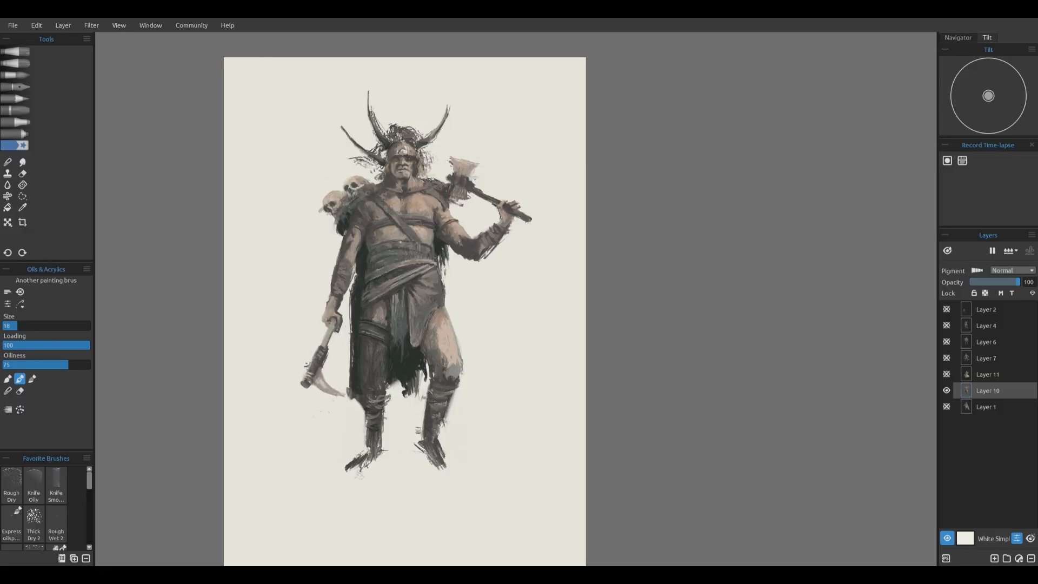
Step: Paint a heavier shouldered axe and refined helmet on the barbarian with Knife Soft
left_click(22, 206)
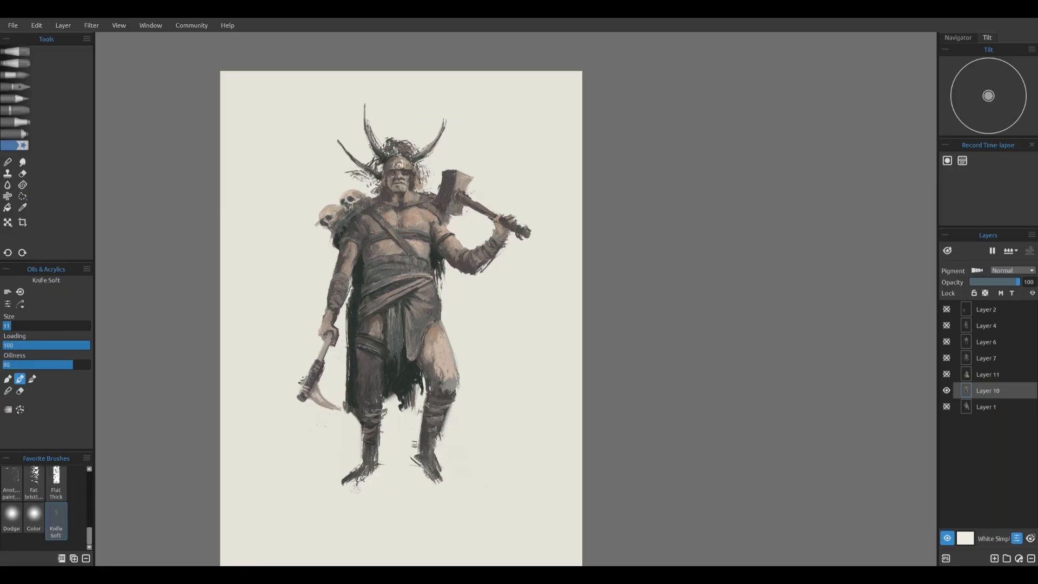
left_click(22, 172)
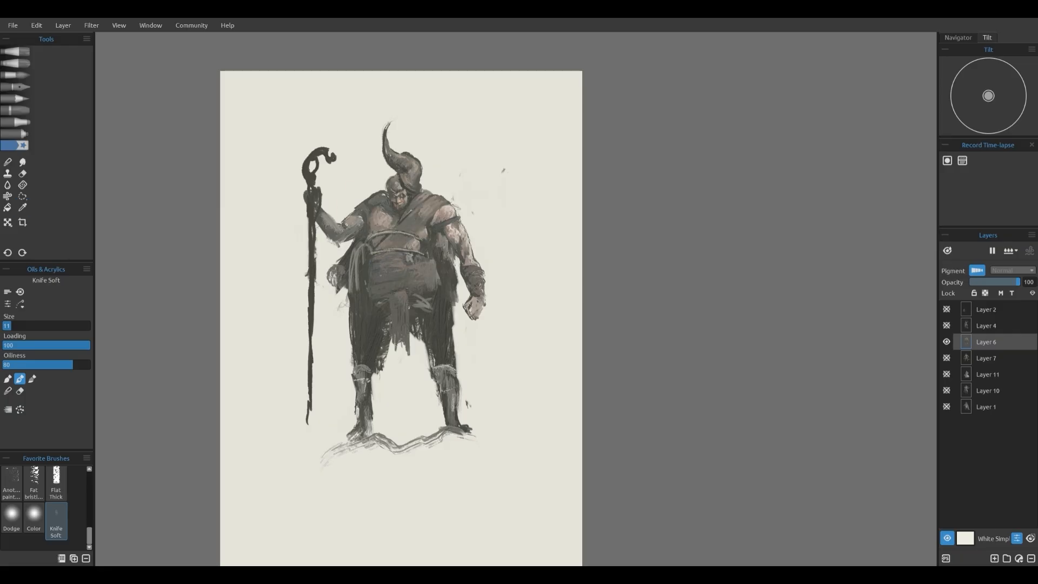
Step: Paint a skull-adorned belt buckle on the horned giant with the Knife Soft brush
left_click(22, 207)
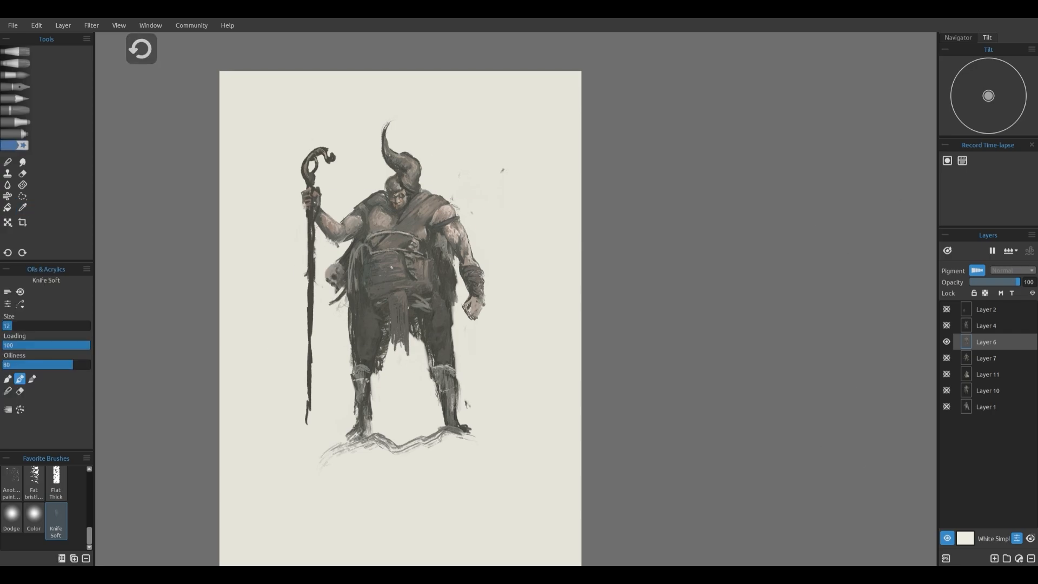
left_click(21, 207)
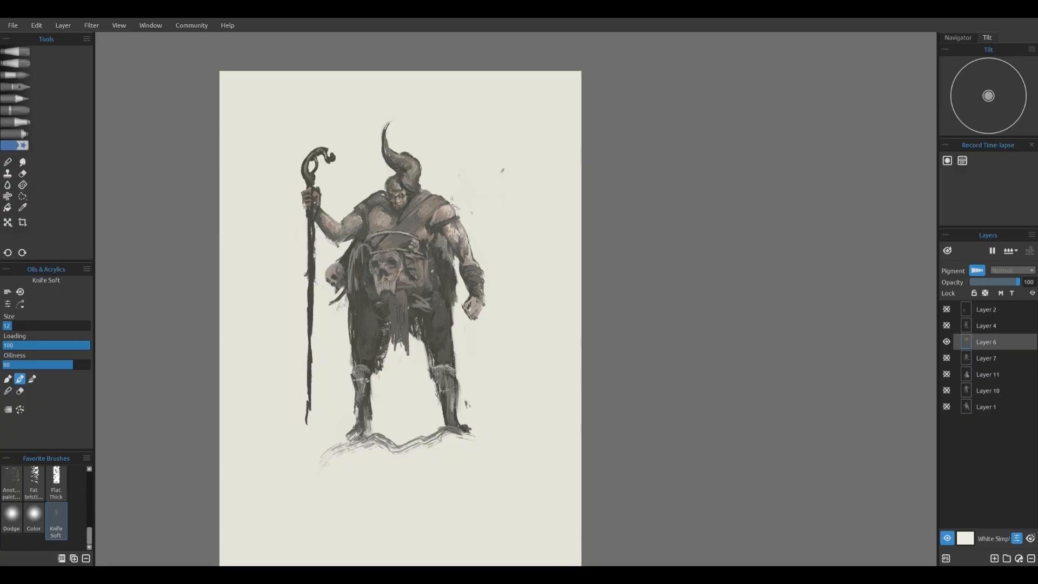
left_click(388, 285)
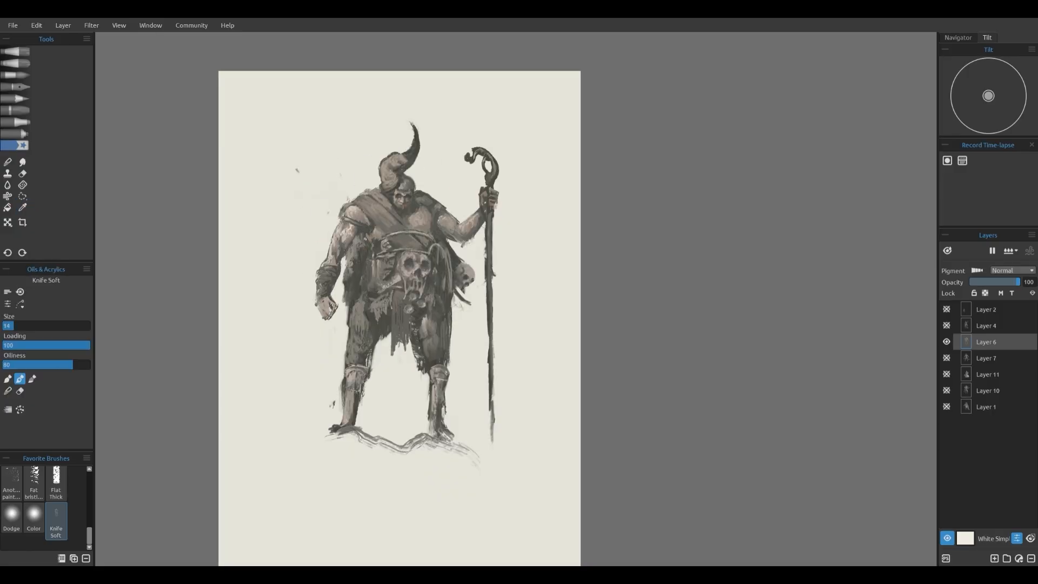
Step: Add wrist bracers, a back-slung weapon and skin highlights, checking proportions with horizontal flips
left_click(420, 135)
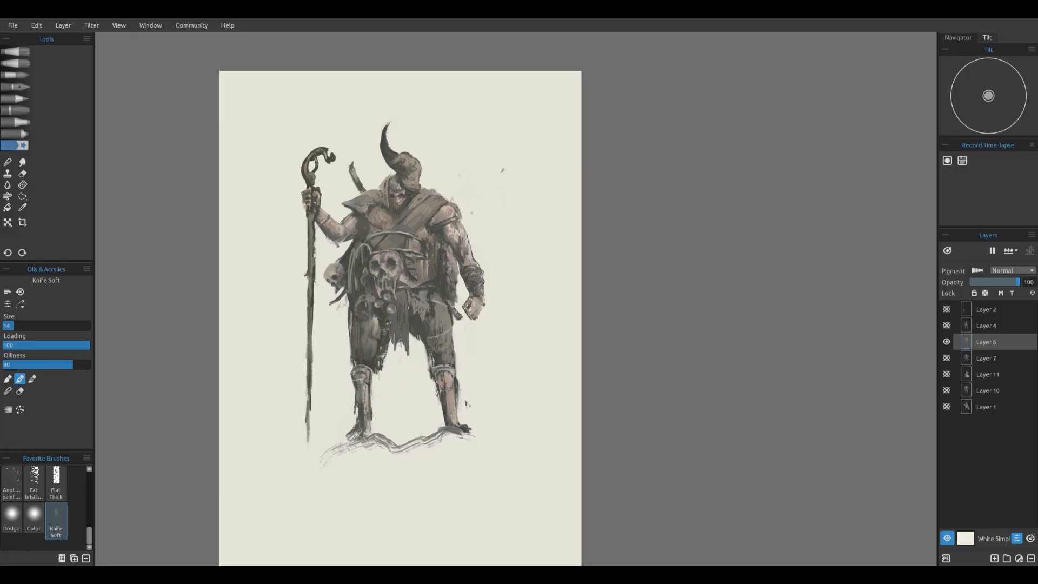
left_click(22, 207)
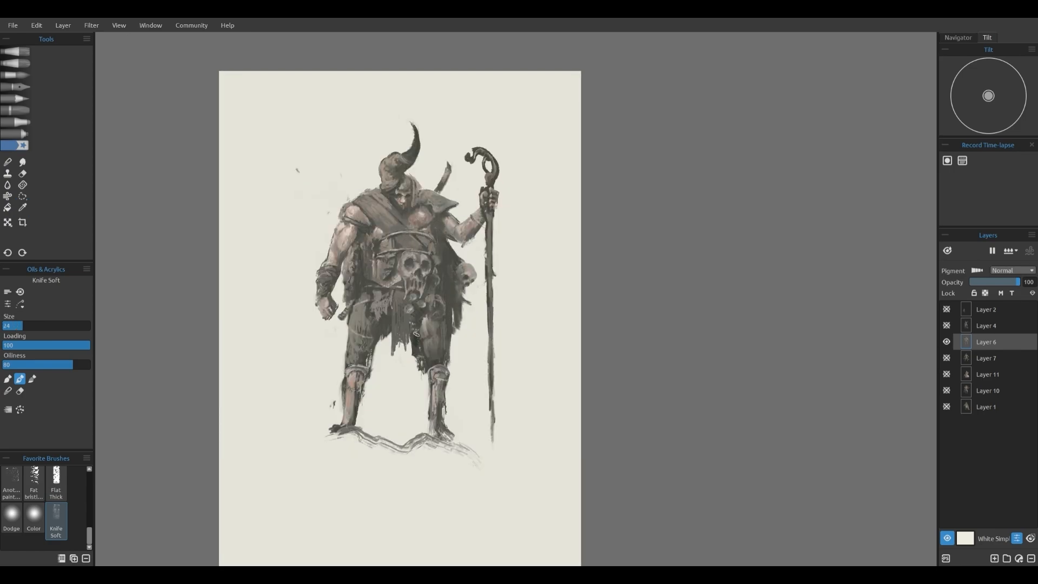
left_click(22, 207)
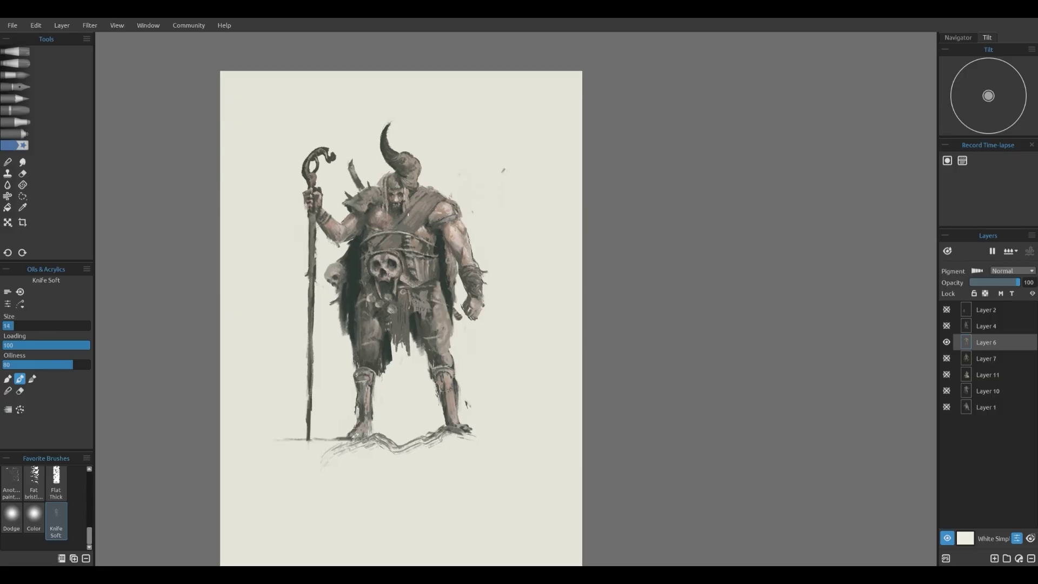
left_click(985, 325)
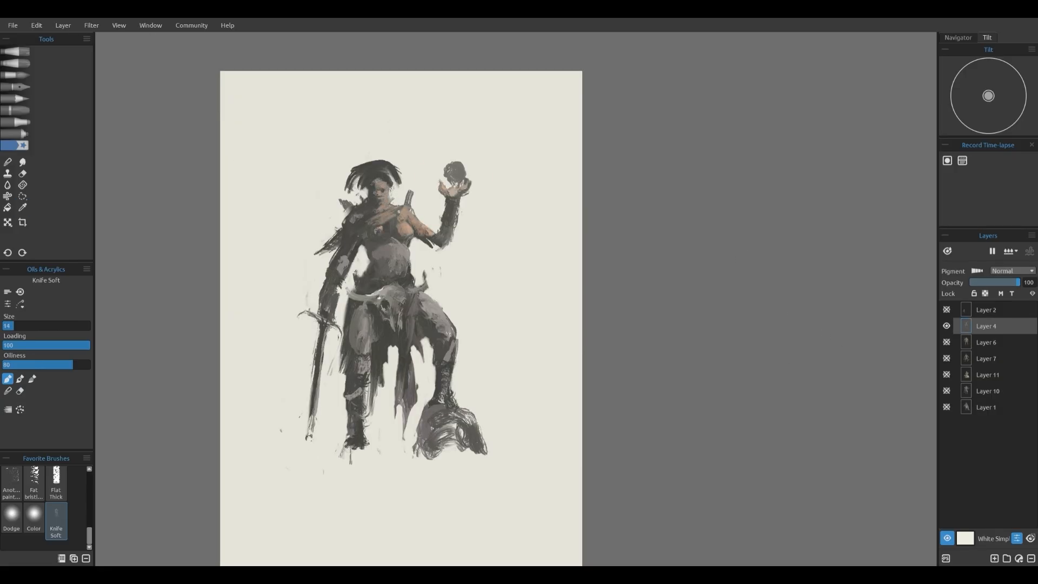
Step: Paint a spiked headdress, warm skin, a horned skull belt and bracers on the woman
left_click(22, 207)
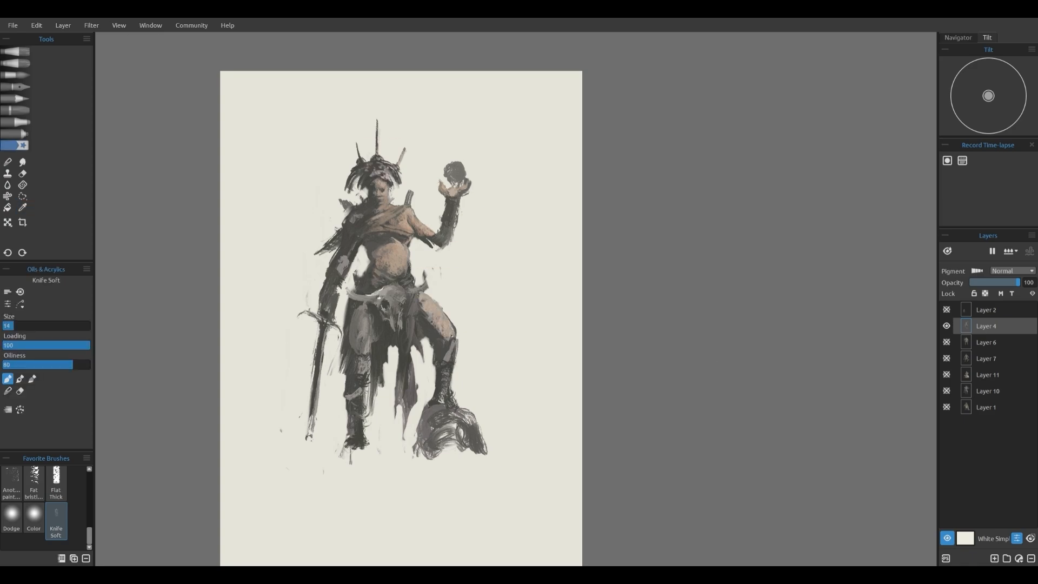
left_click(21, 207)
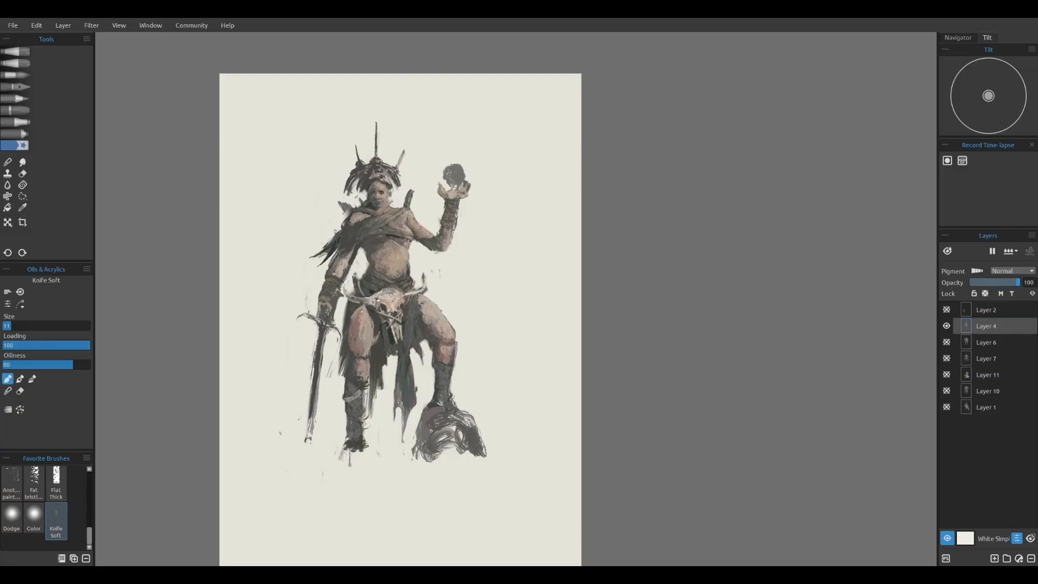
left_click(22, 207)
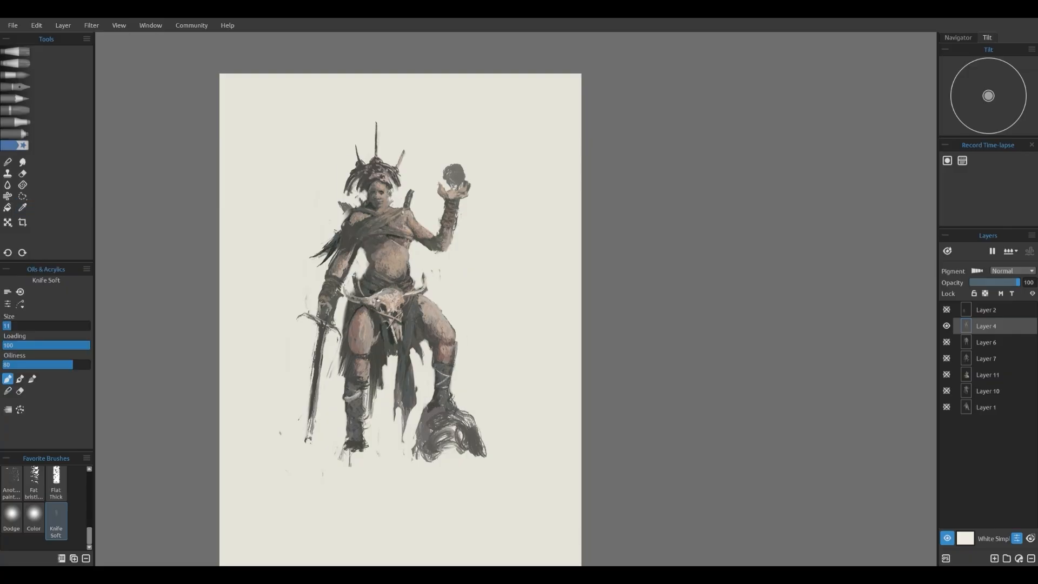
Step: Start painting the woman's raised orb as a skull, erasing stray Knife Soft strokes
left_click(453, 170)
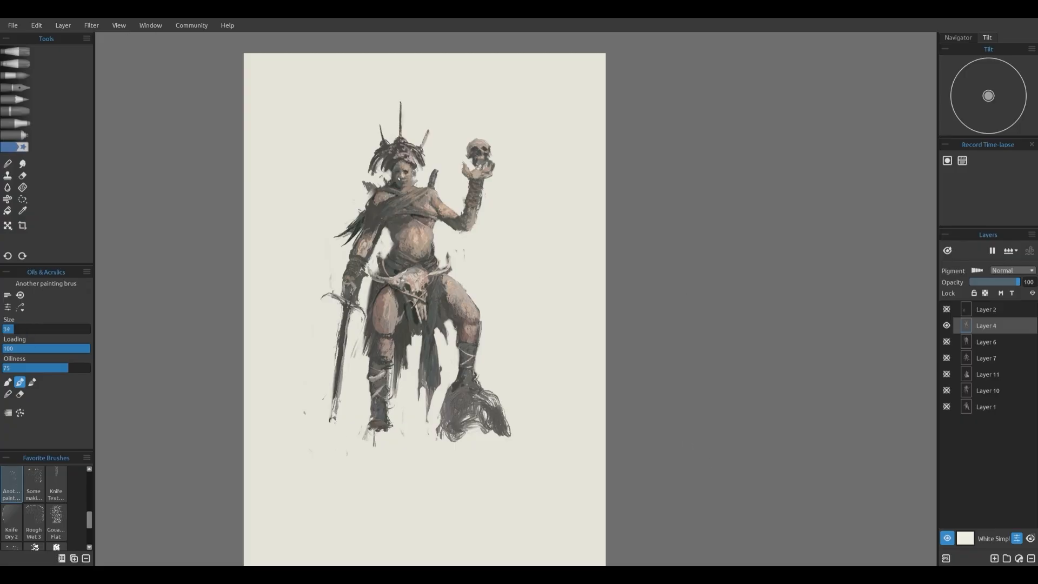
left_click(55, 522)
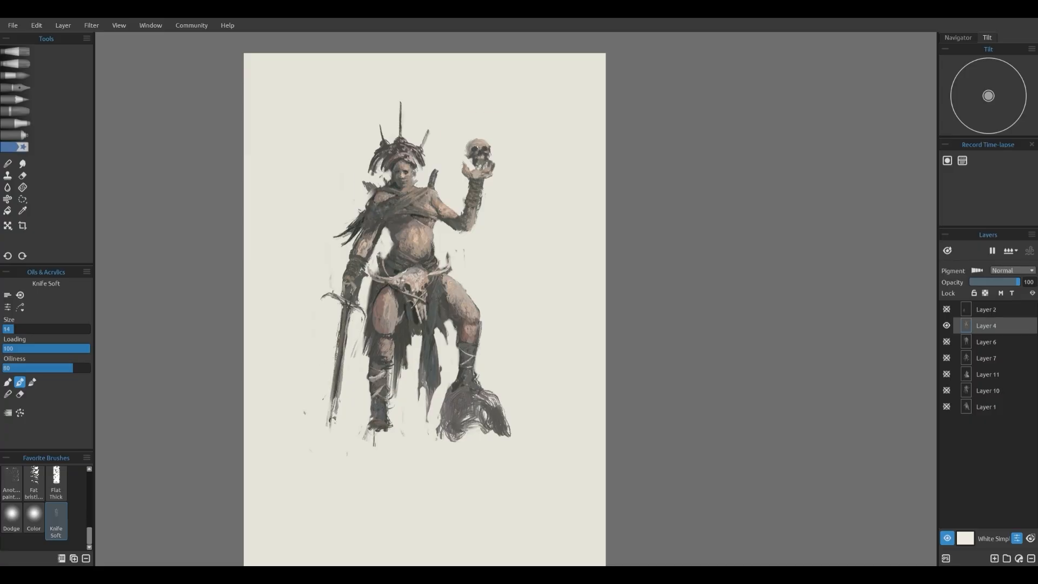
left_click(21, 175)
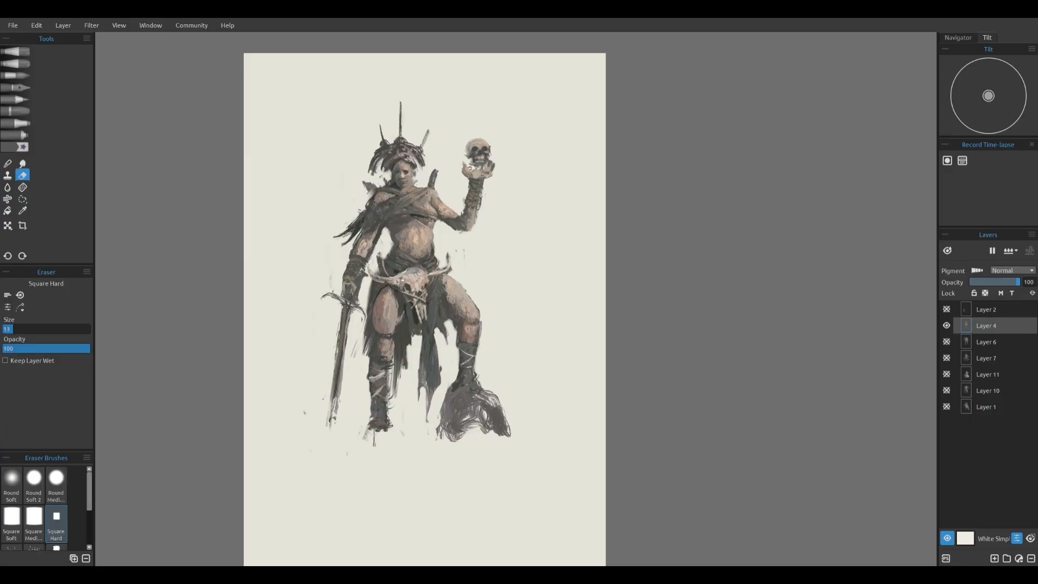
left_click(15, 147)
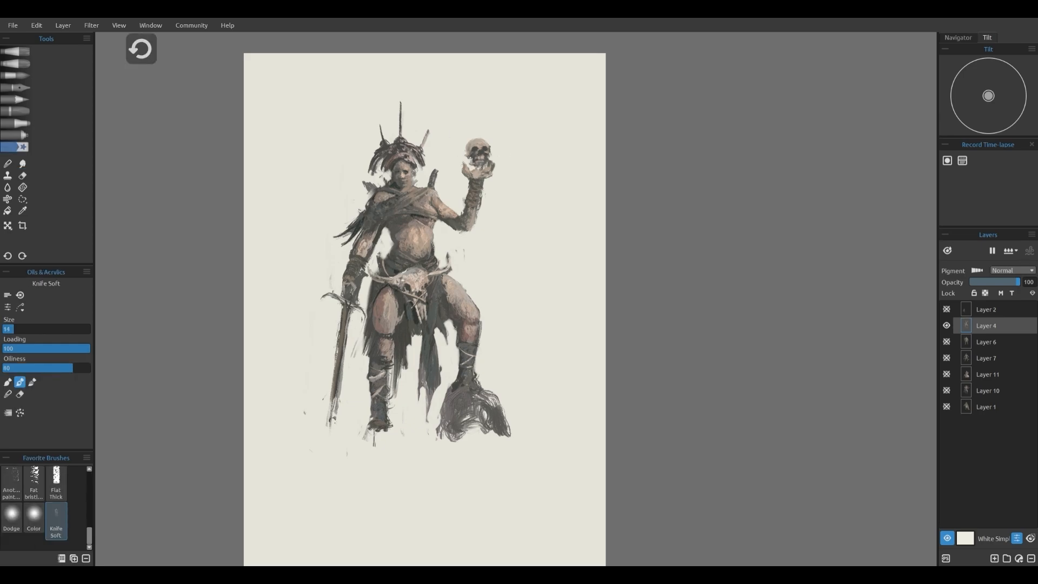
Step: Refine the skull with the view mirrored, then select the horned giant's Layer 6
left_click(140, 48)
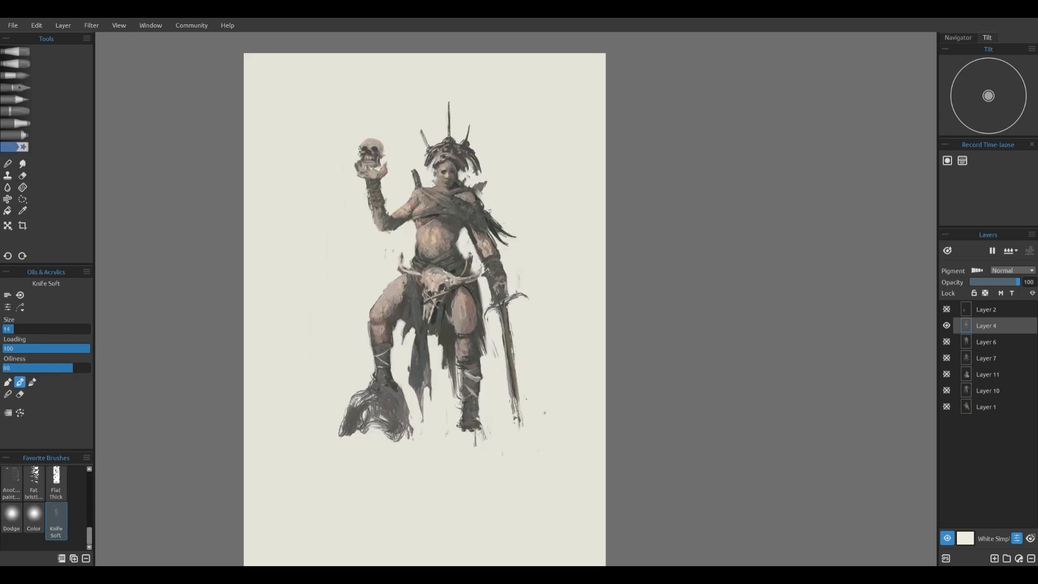
left_click(21, 175)
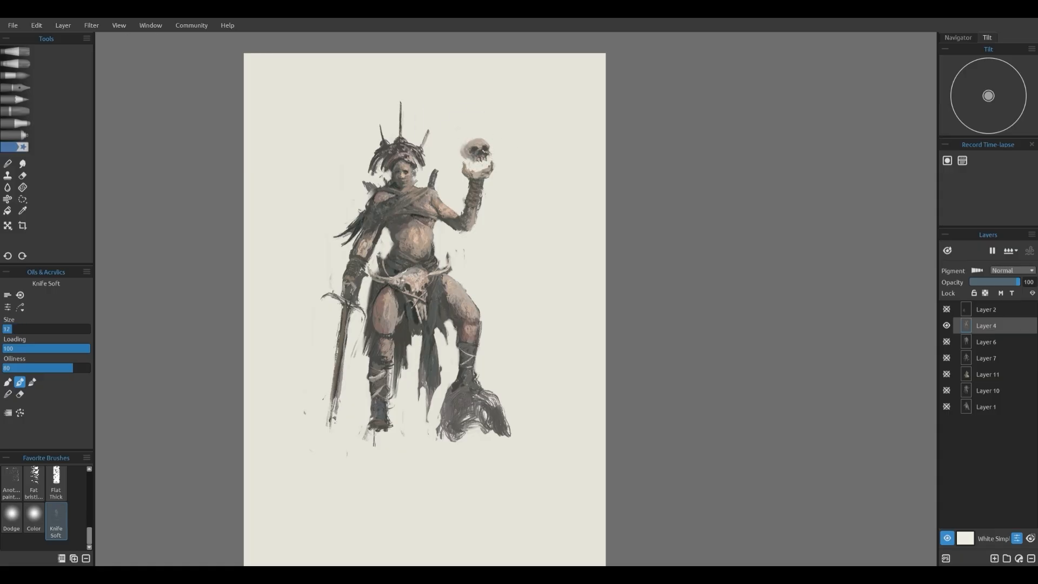
left_click(21, 210)
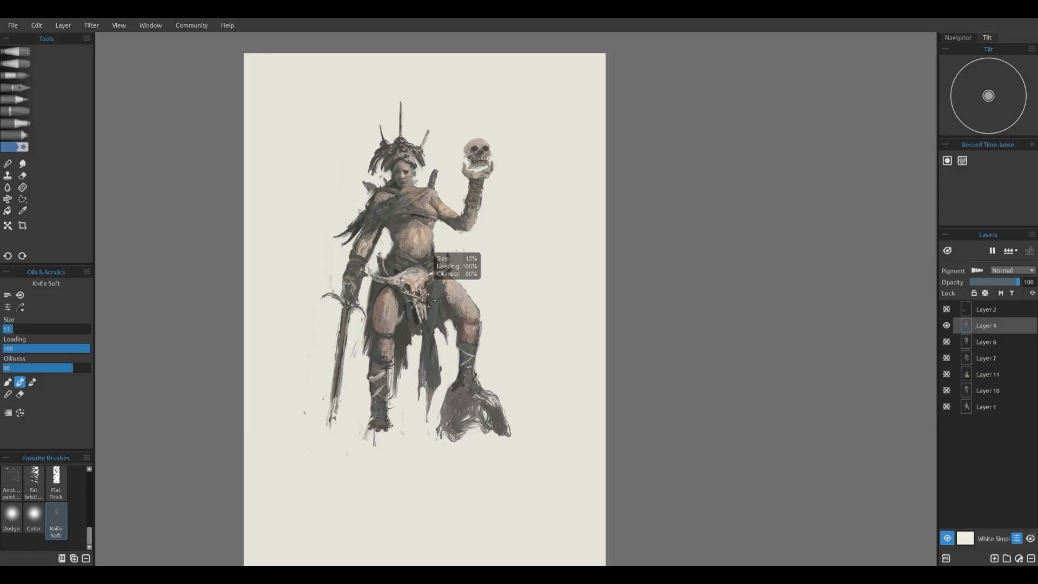
left_click(948, 341)
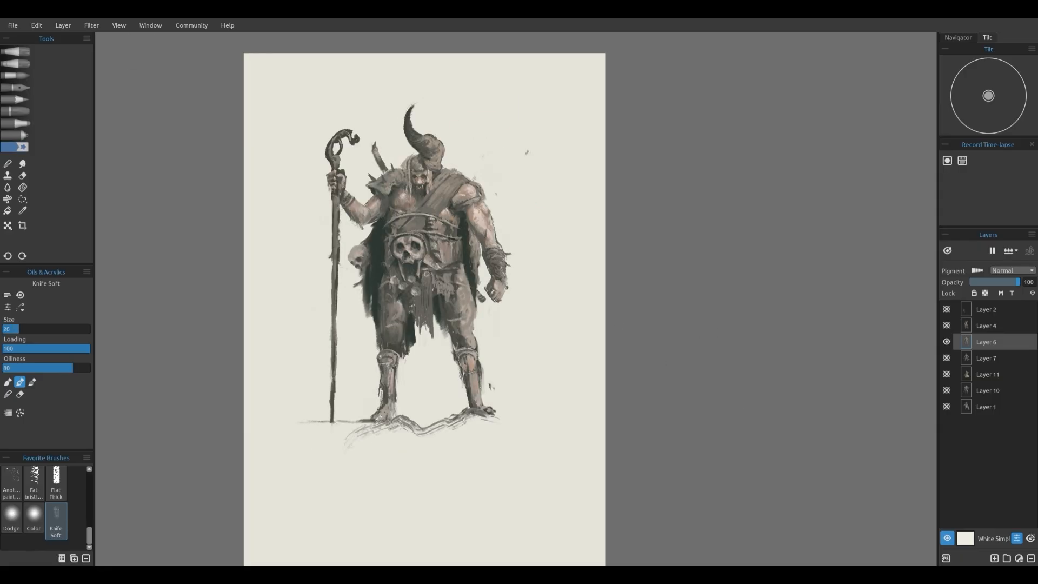